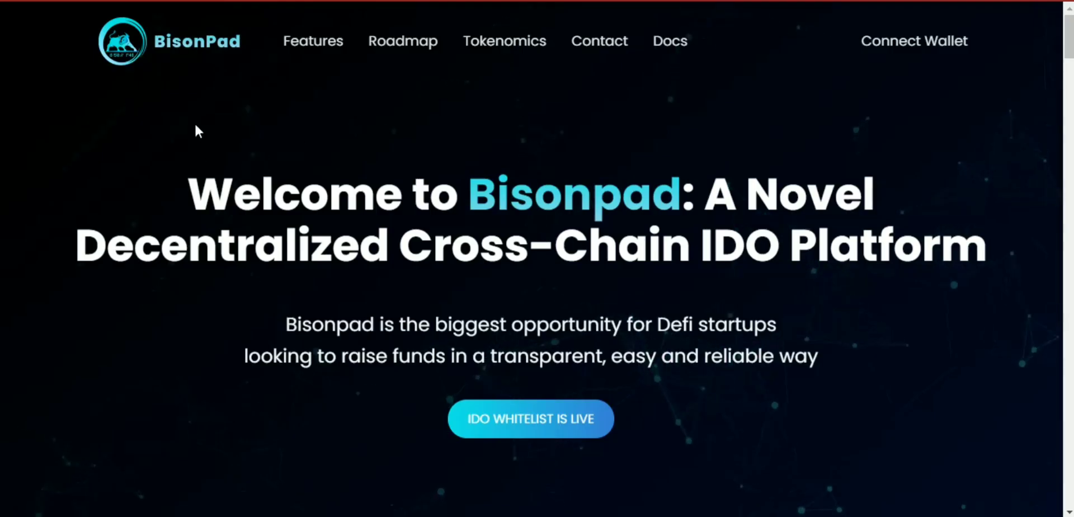
pyautogui.moveTo(370, 195)
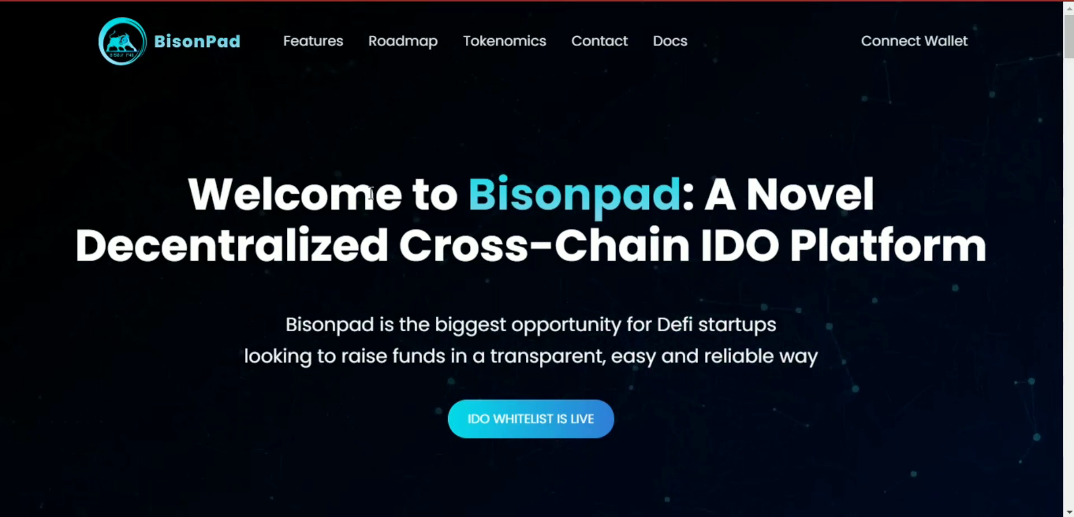
# - Scroll the BisonPad homepage from the hero banner down to the Powered by Binance Smart Chain section
pyautogui.scroll(-3)
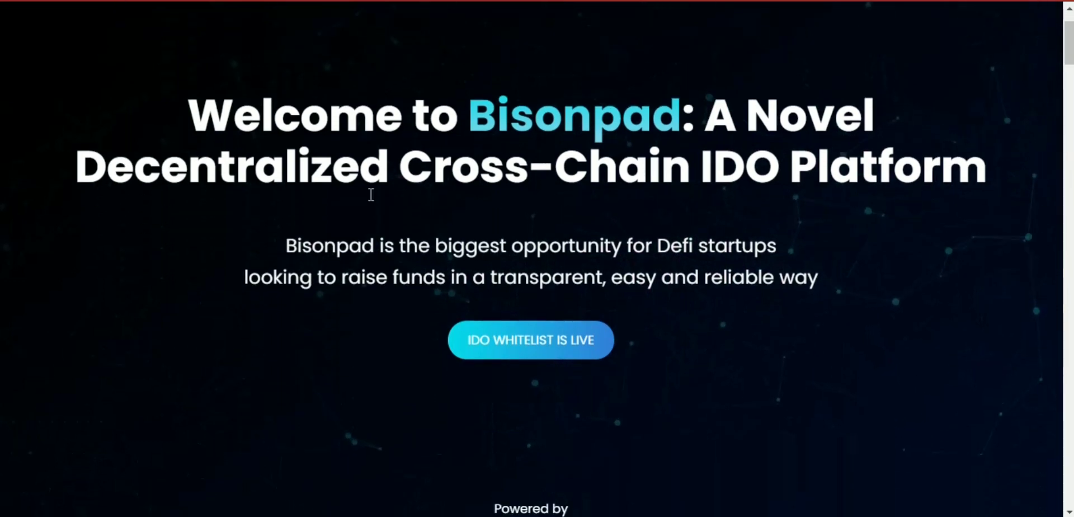
pyautogui.scroll(-3)
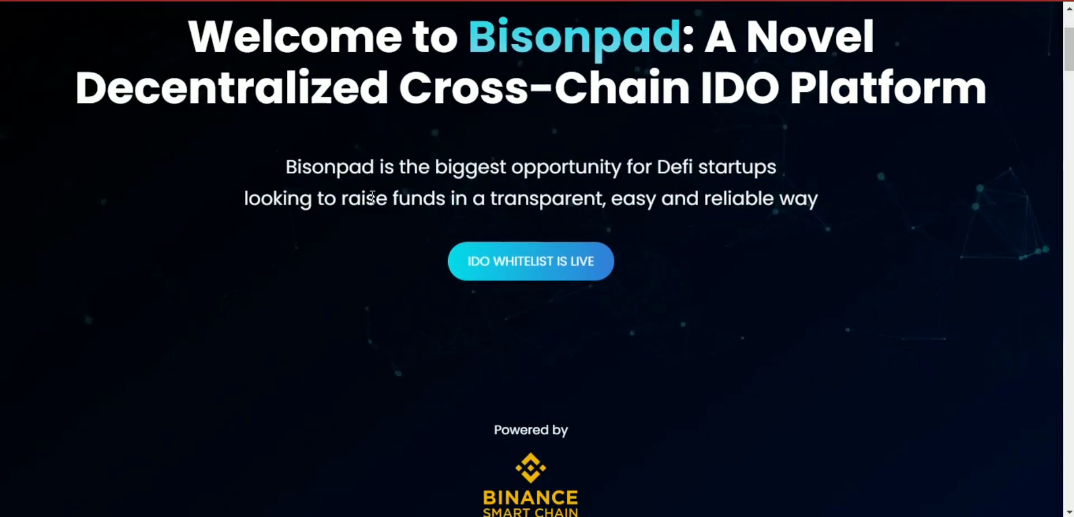
pyautogui.scroll(-3)
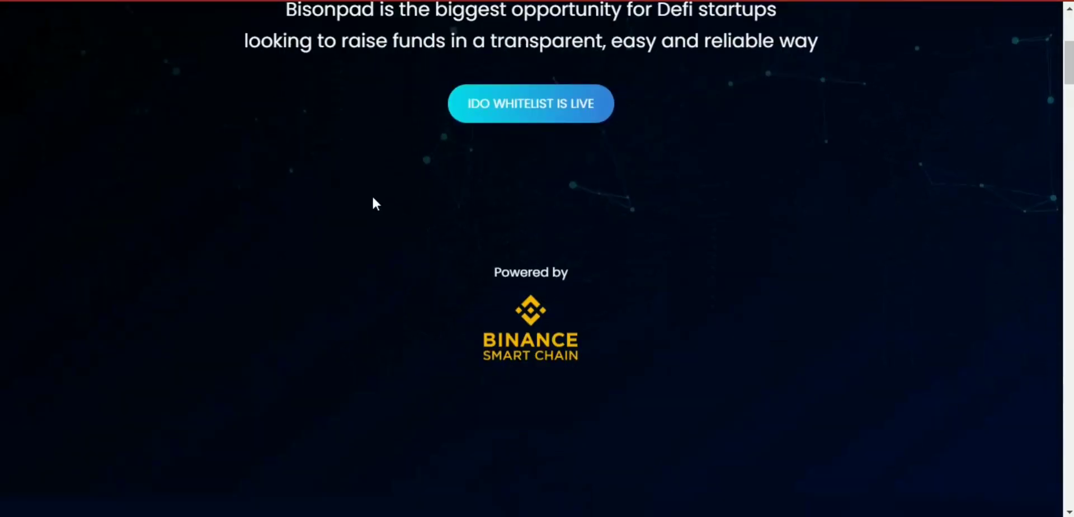
pyautogui.scroll(-3)
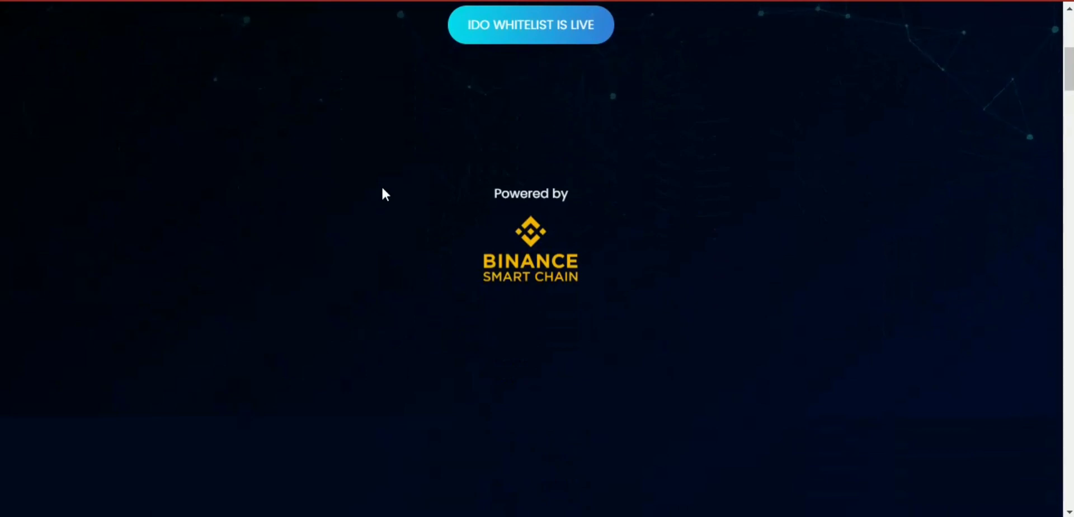
pyautogui.scroll(-3)
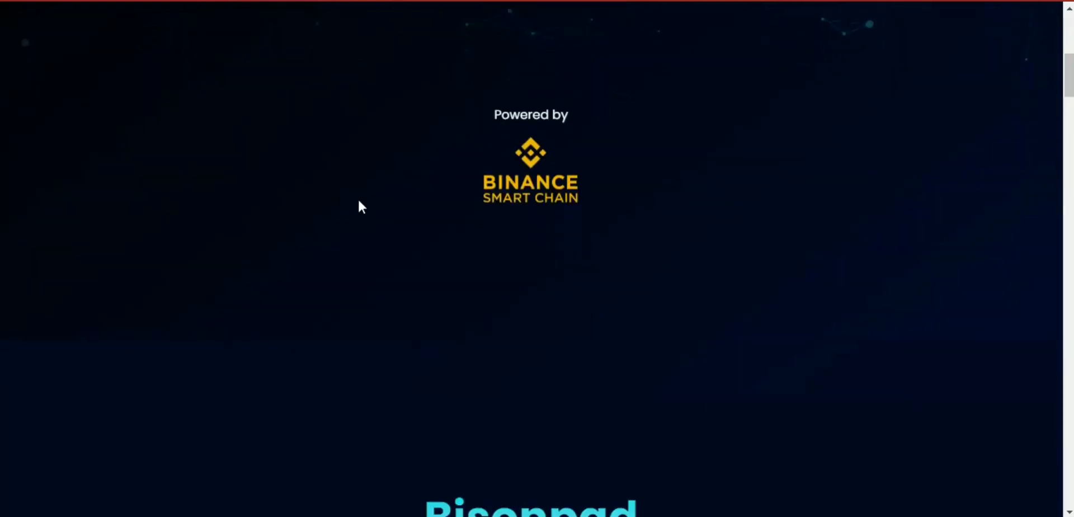
pyautogui.scroll(-3)
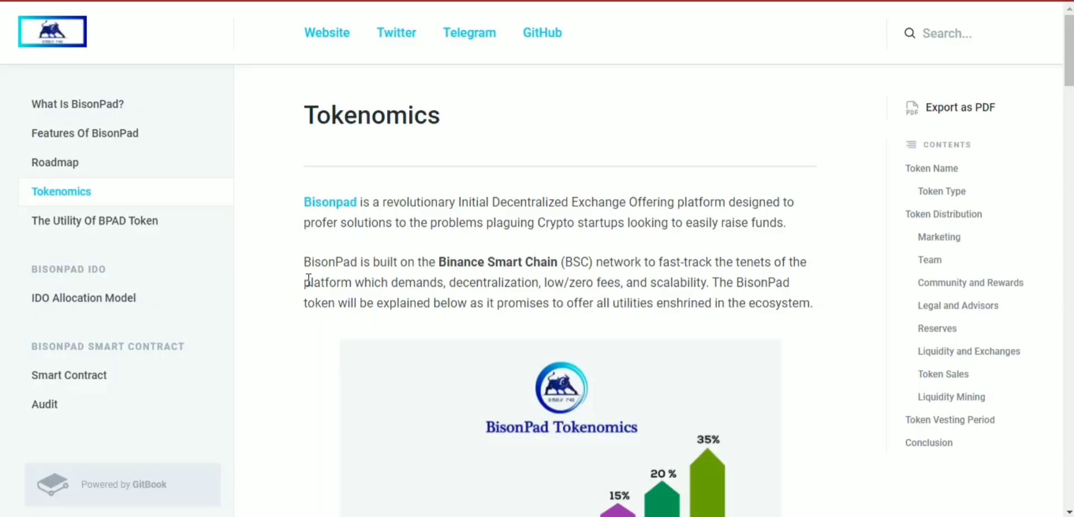
# - Scroll the GitBook Tokenomics page past the chart to the Token Name (BPAD, 99 million supply) section
pyautogui.scroll(-3)
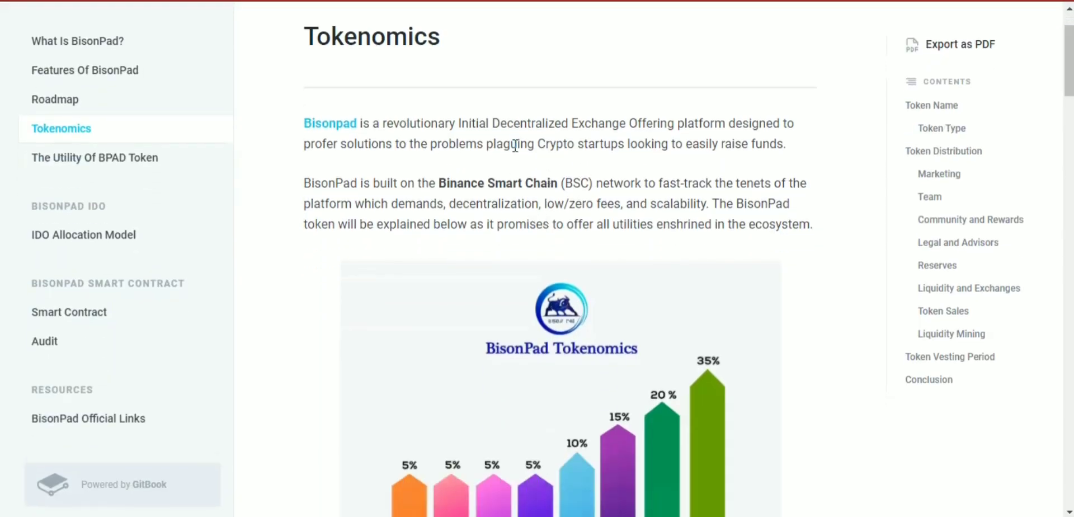
pyautogui.moveTo(747, 128)
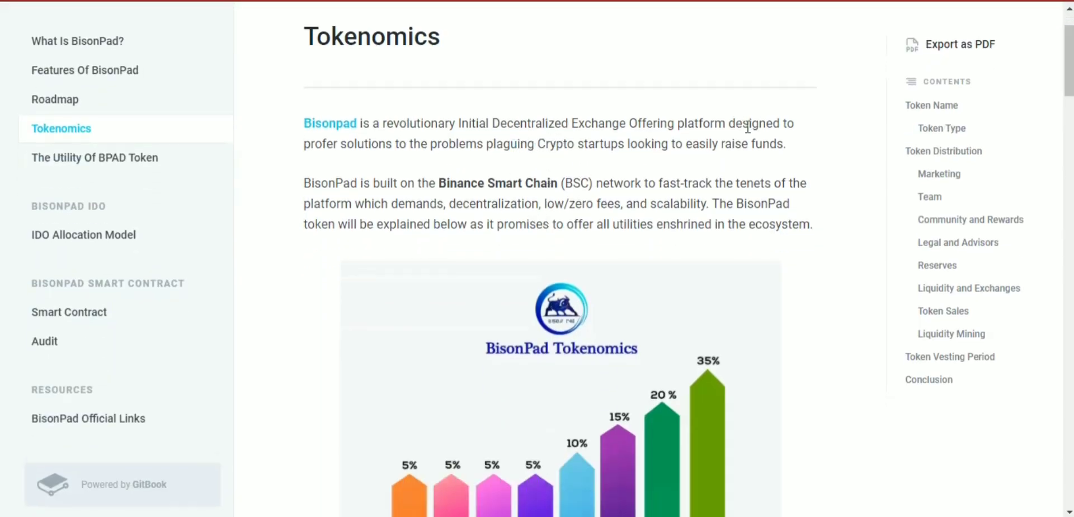
pyautogui.moveTo(783, 221)
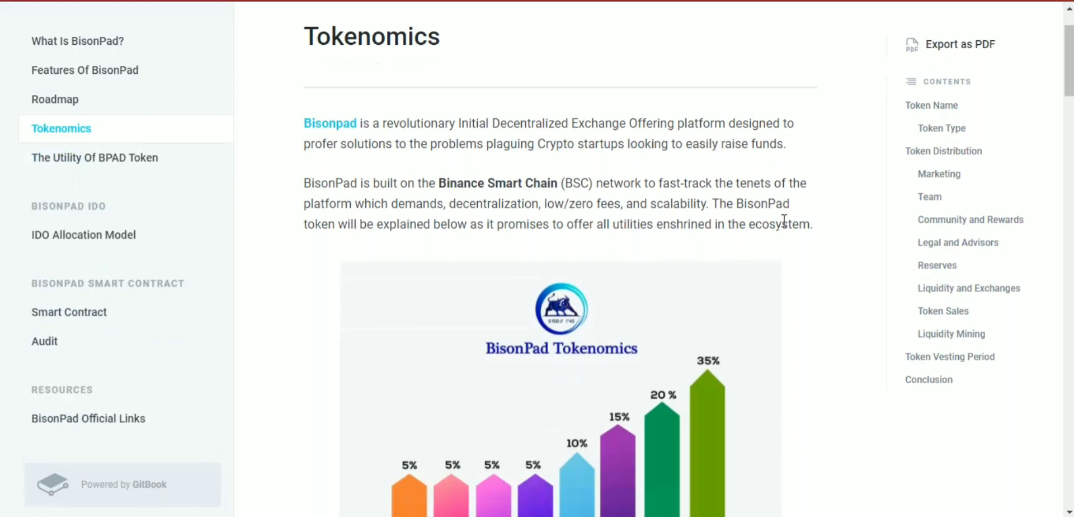
pyautogui.scroll(-3)
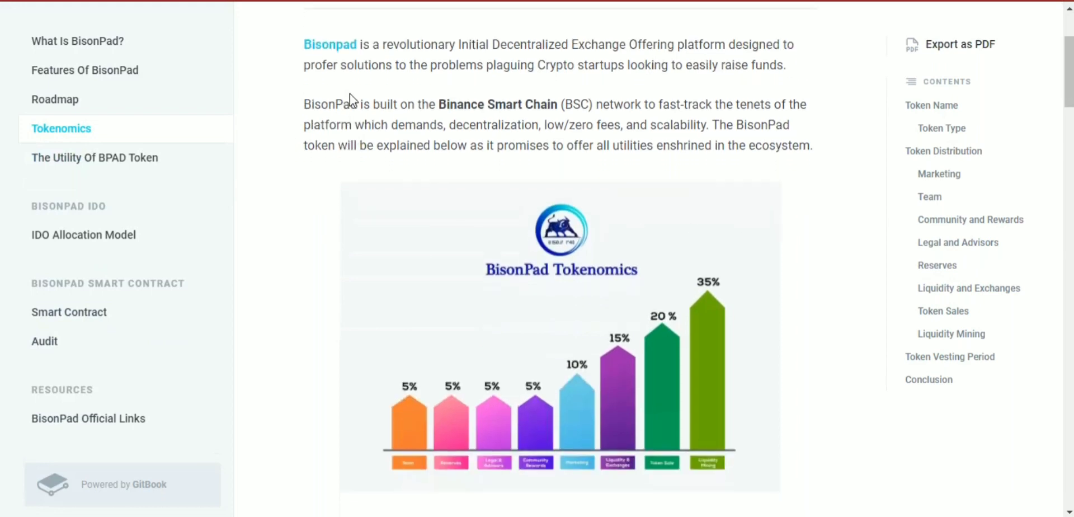
pyautogui.moveTo(601, 70)
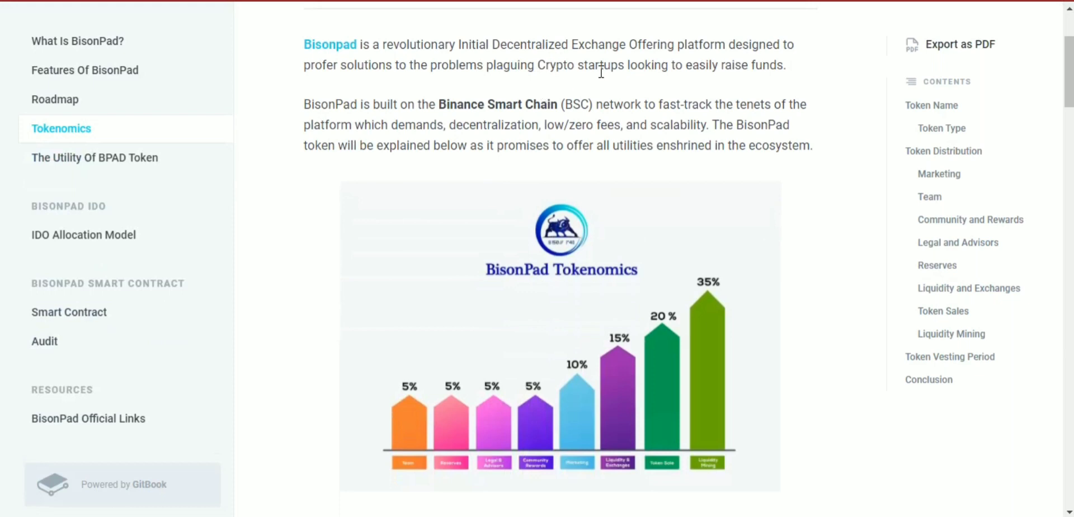
pyautogui.moveTo(725, 123)
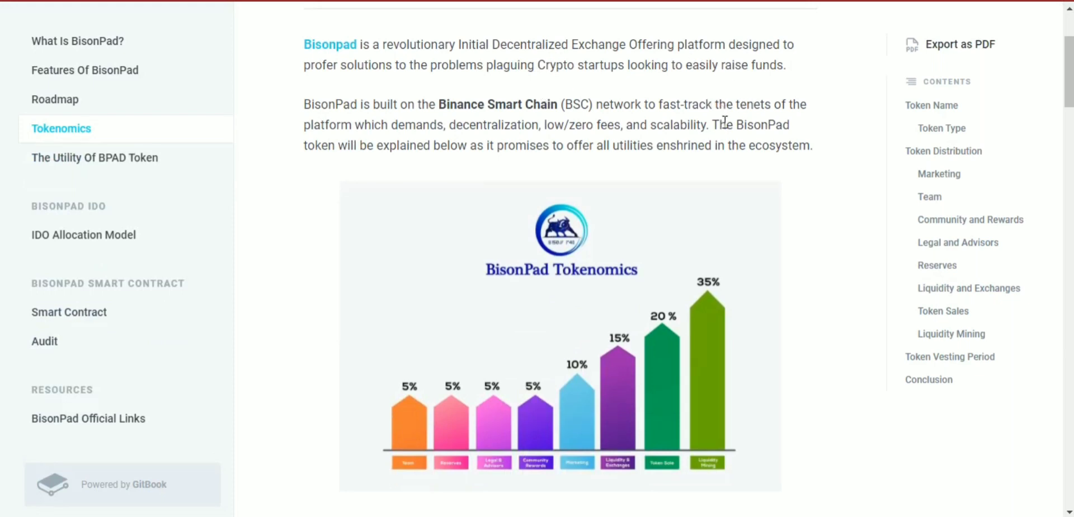
pyautogui.scroll(-3)
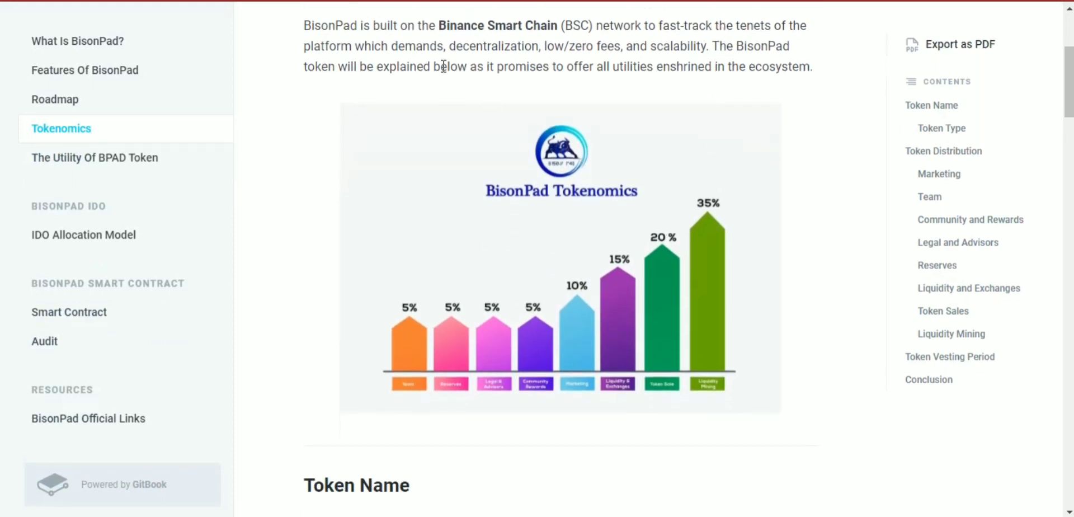
pyautogui.moveTo(563, 99)
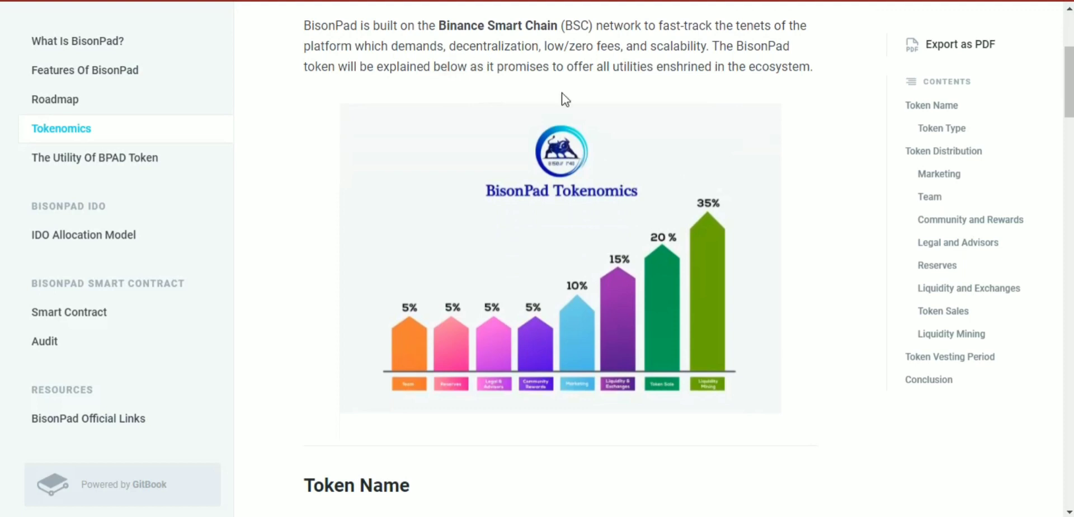
pyautogui.moveTo(599, 125)
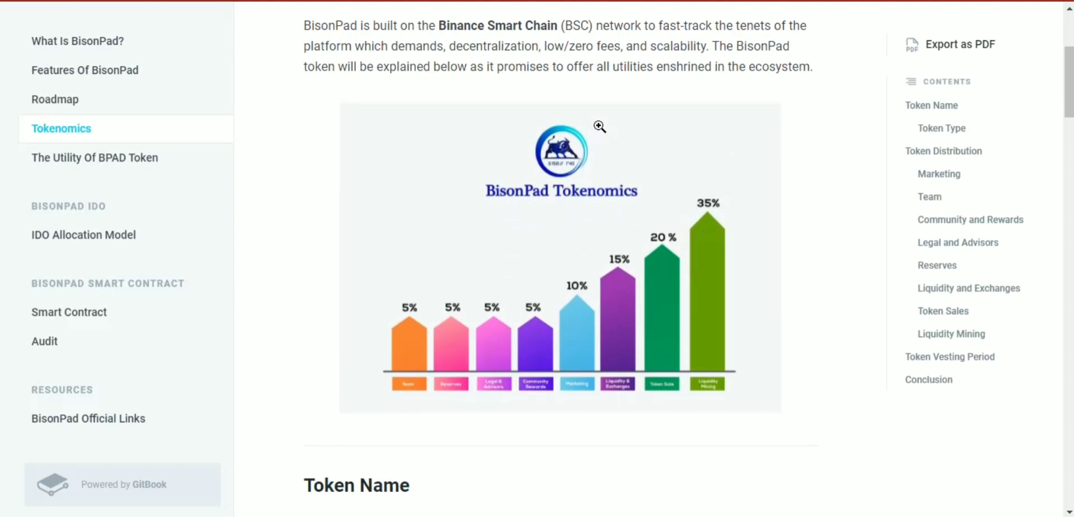
pyautogui.moveTo(546, 108)
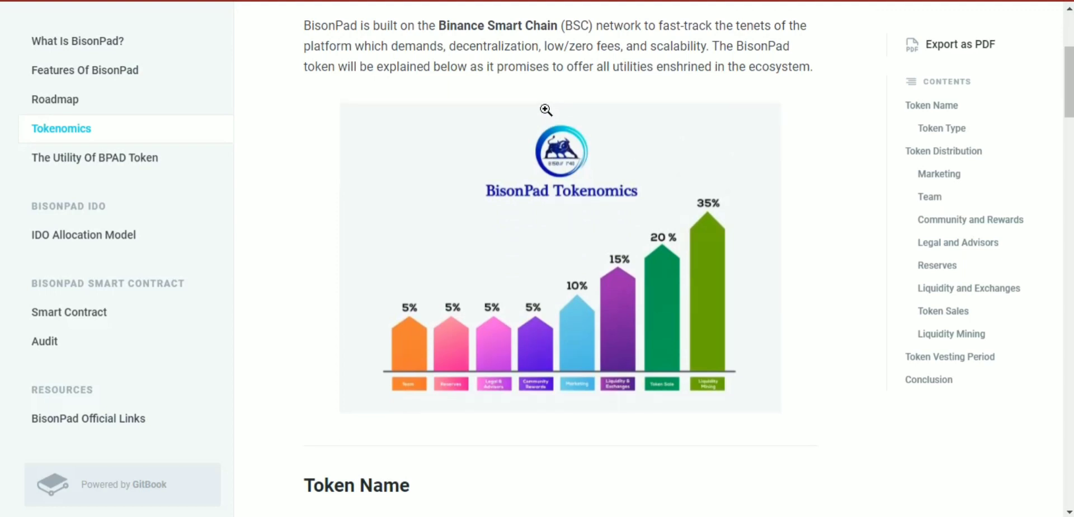
pyautogui.moveTo(486, 74)
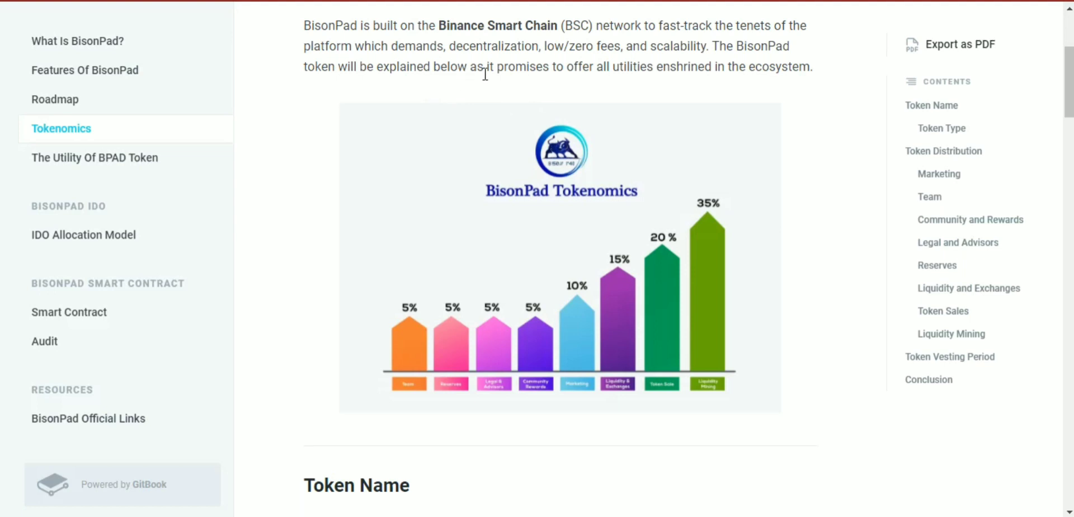
pyautogui.moveTo(682, 106)
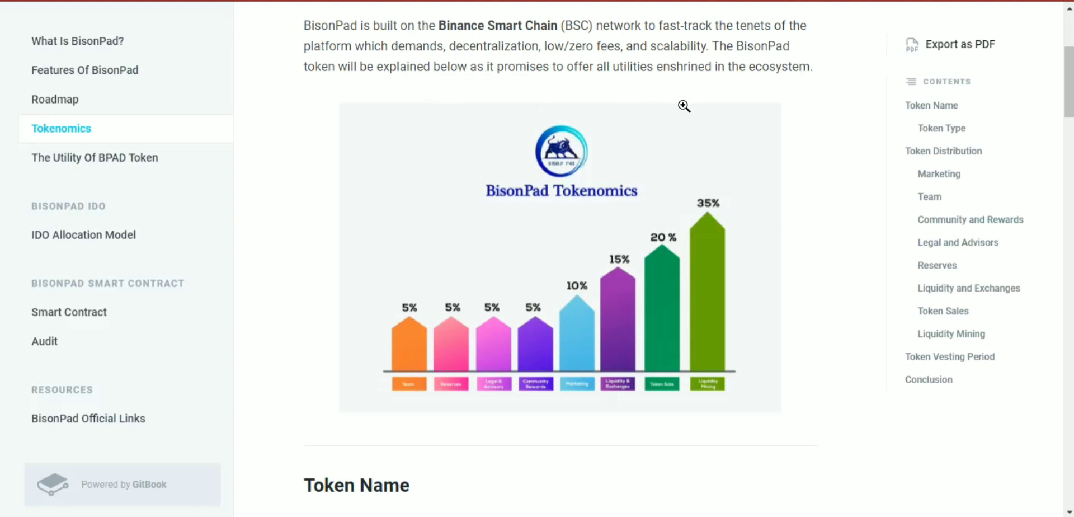
pyautogui.scroll(-3)
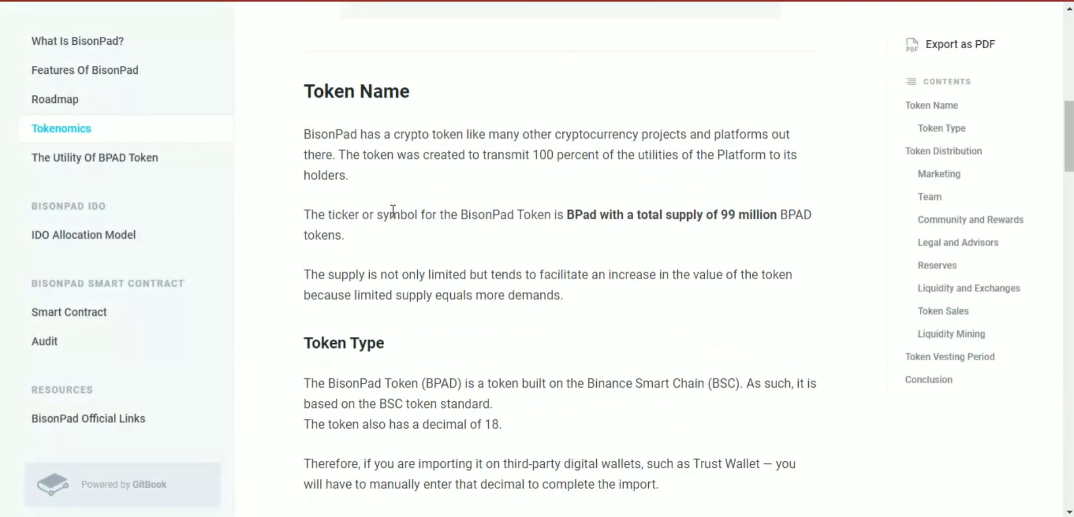
# - Scroll past Token Name and Token Type until the Token Distribution heading appears
pyautogui.scroll(-3)
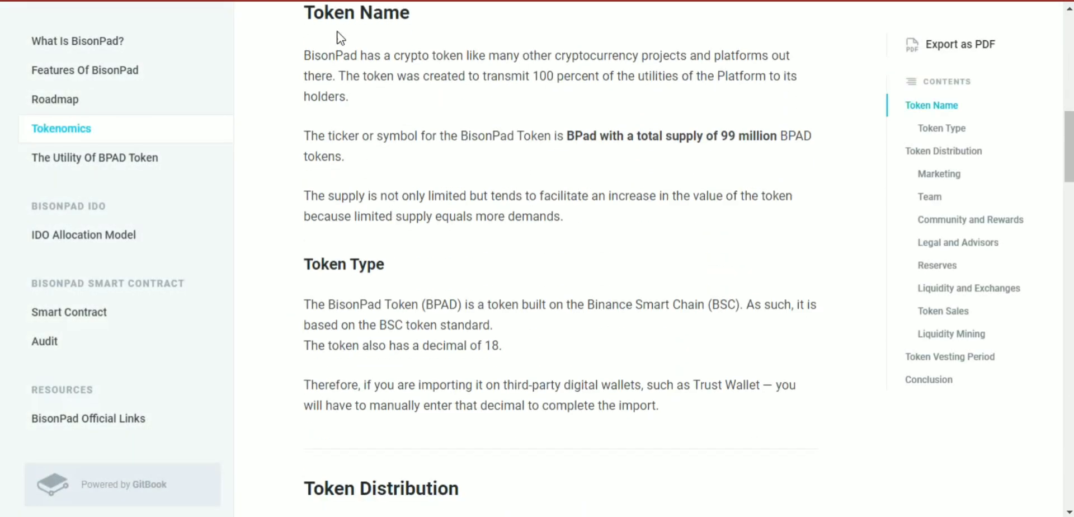
pyautogui.moveTo(611, 82)
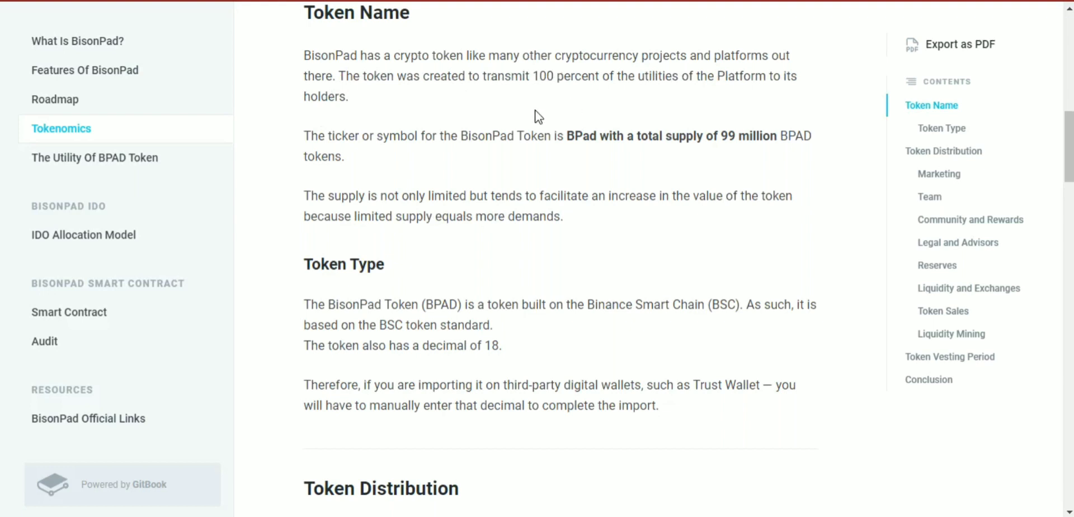
pyautogui.moveTo(685, 110)
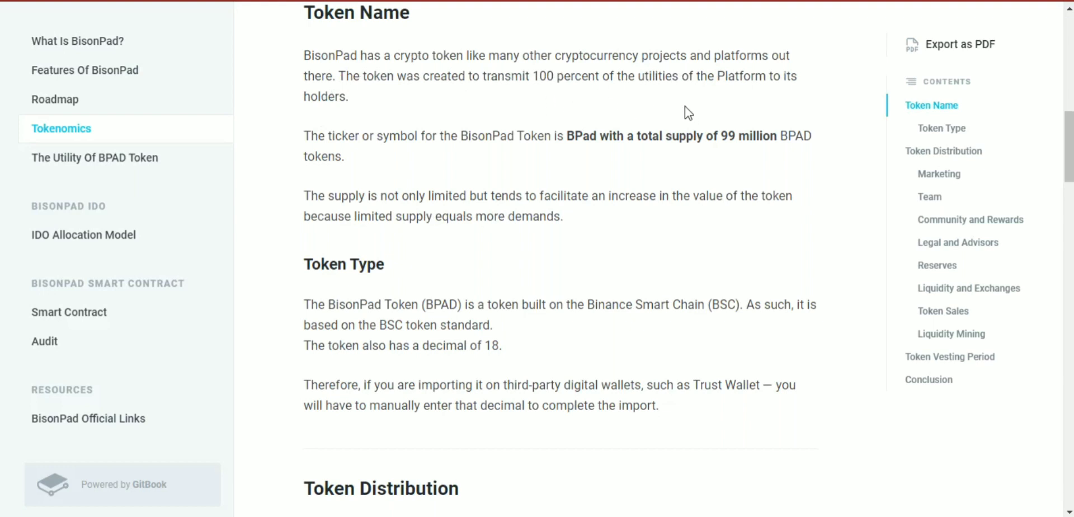
pyautogui.scroll(-3)
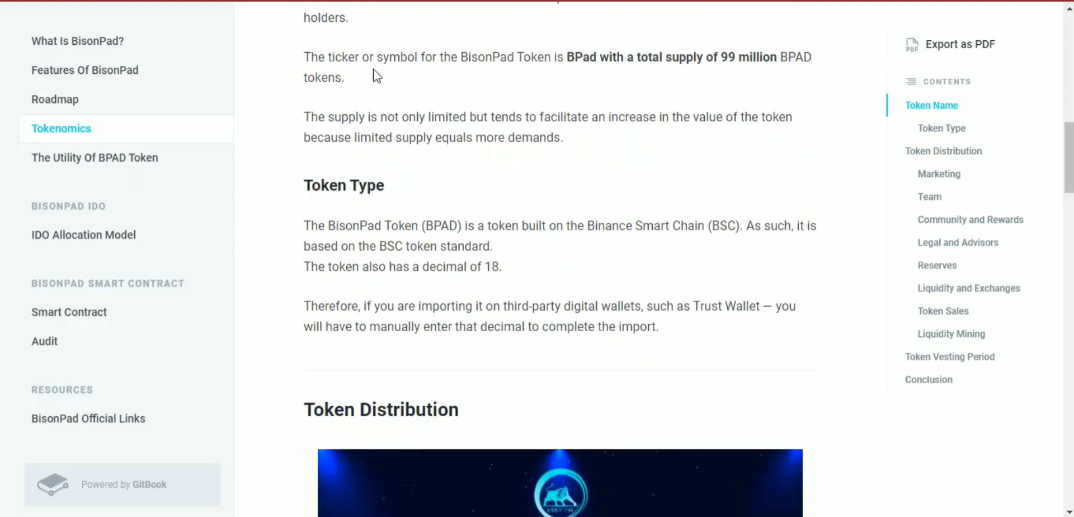
pyautogui.moveTo(475, 86)
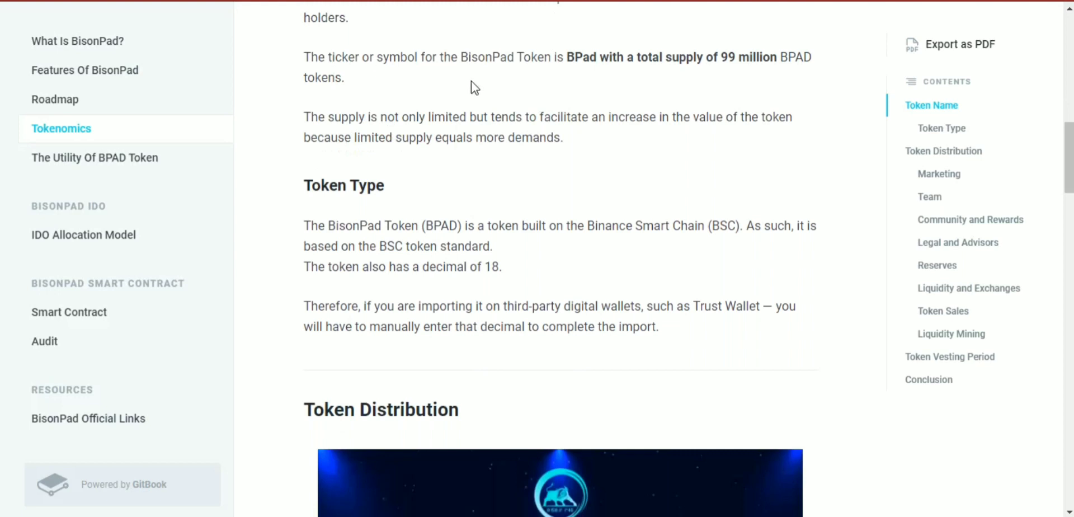
pyautogui.moveTo(628, 77)
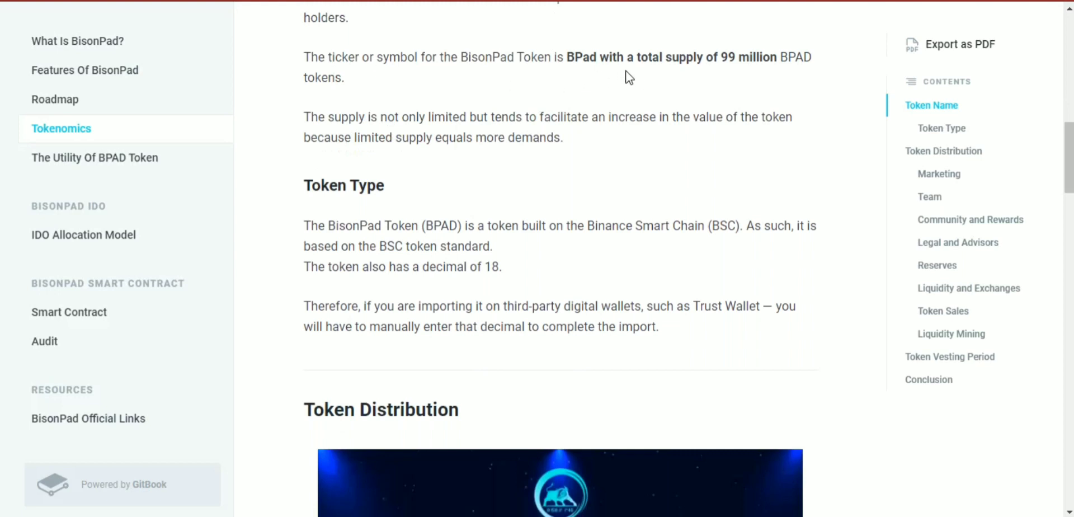
pyautogui.moveTo(731, 74)
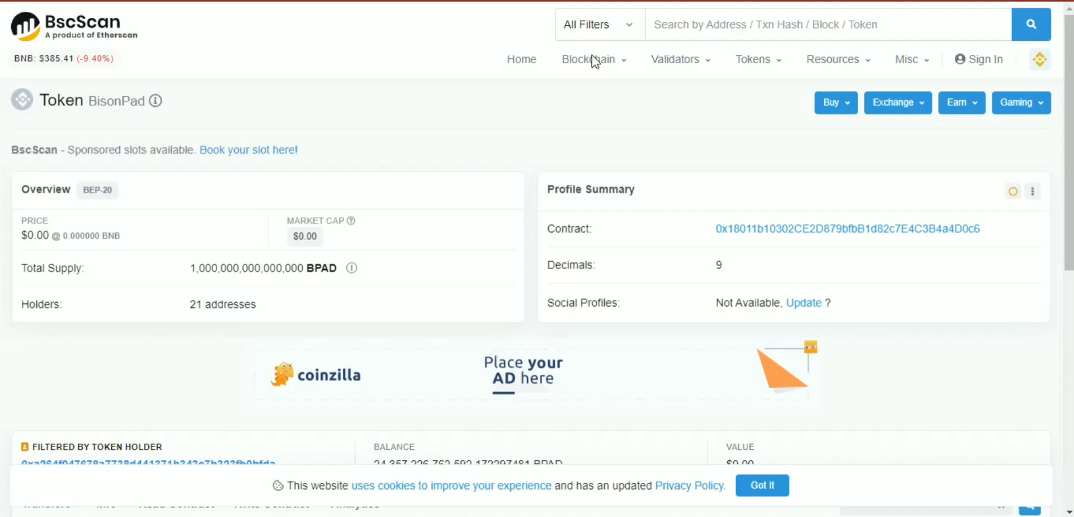
pyautogui.moveTo(687, 245)
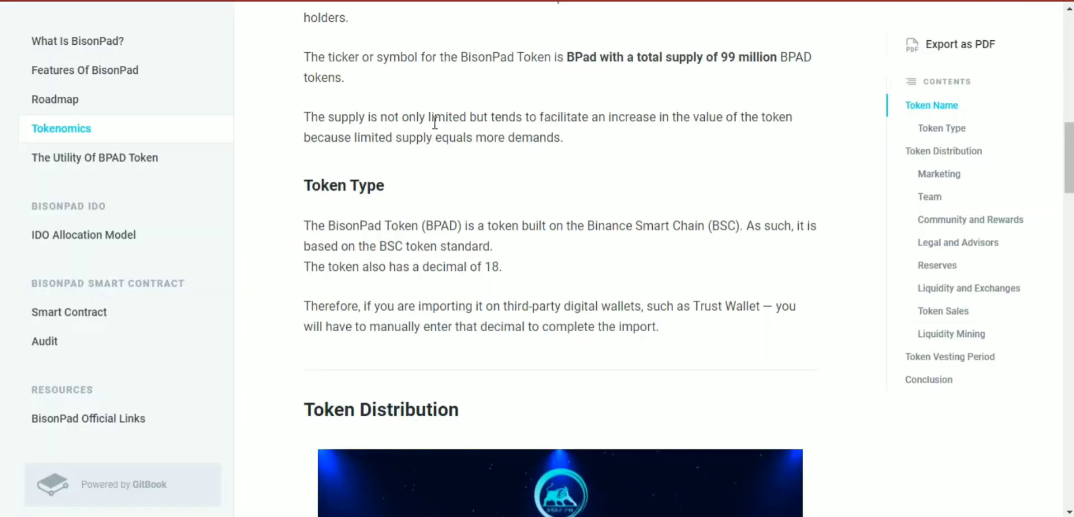
pyautogui.moveTo(521, 125)
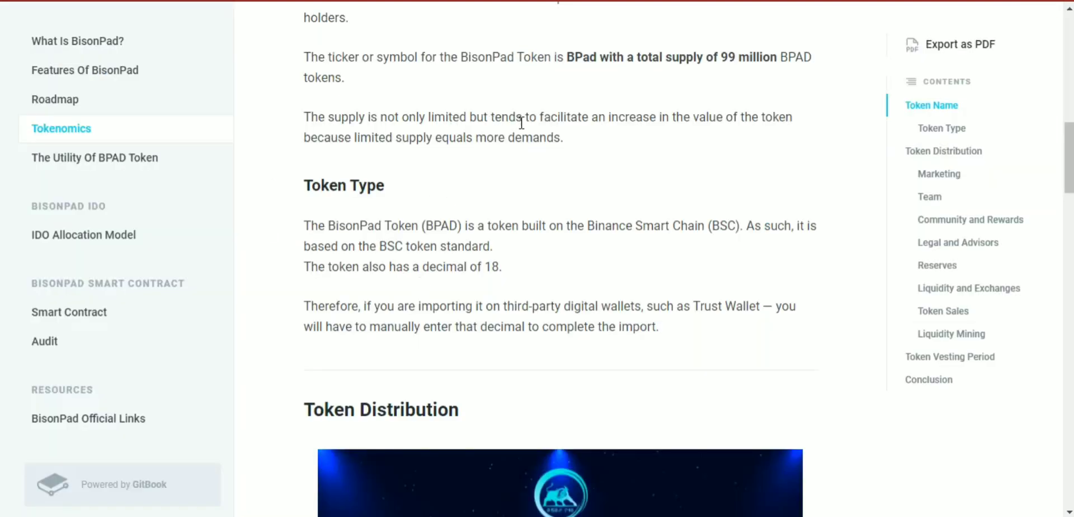
# - Scroll to the Token Distribution image listing BPAD allocations such as Liquidity Mining 35%
pyautogui.scroll(-3)
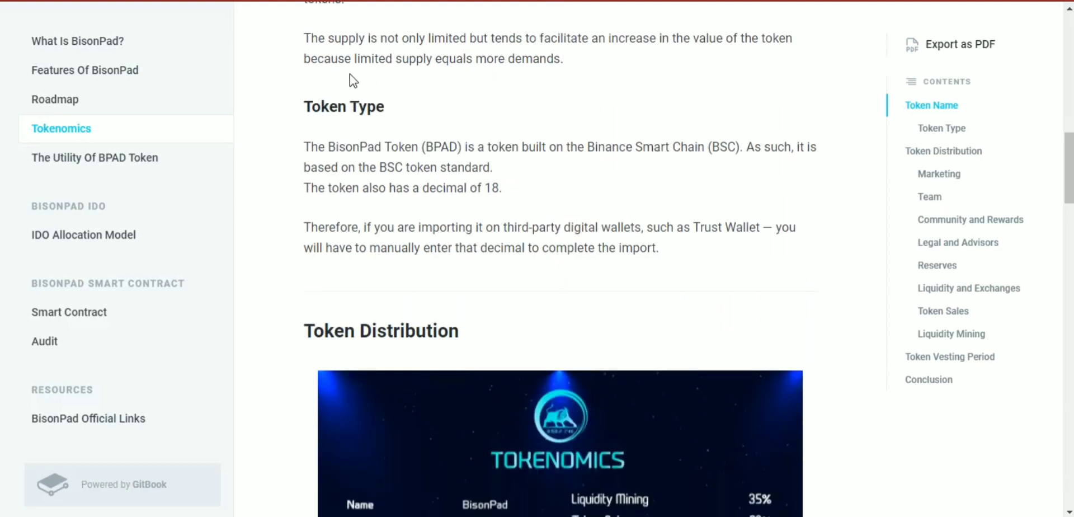
pyautogui.scroll(-3)
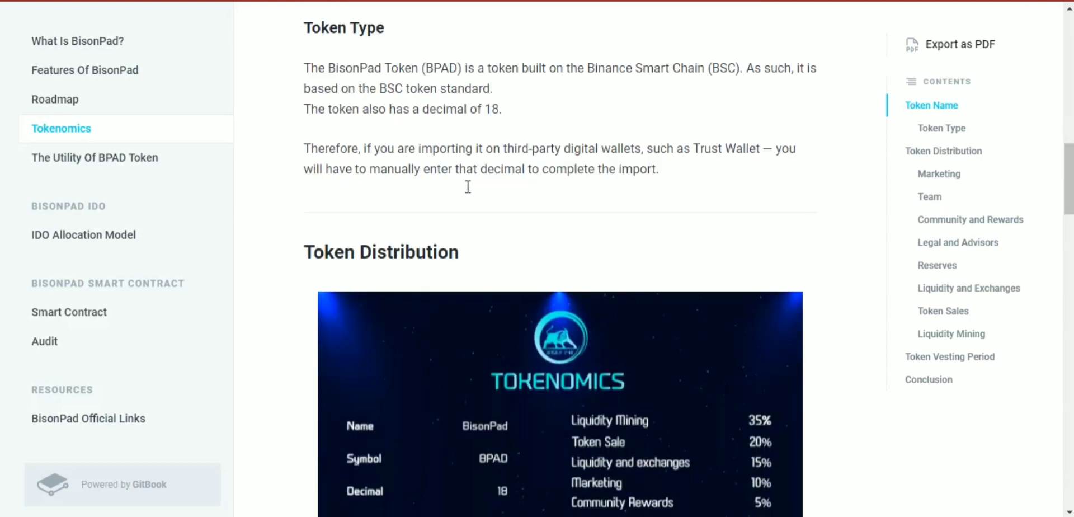
pyautogui.moveTo(308, 84)
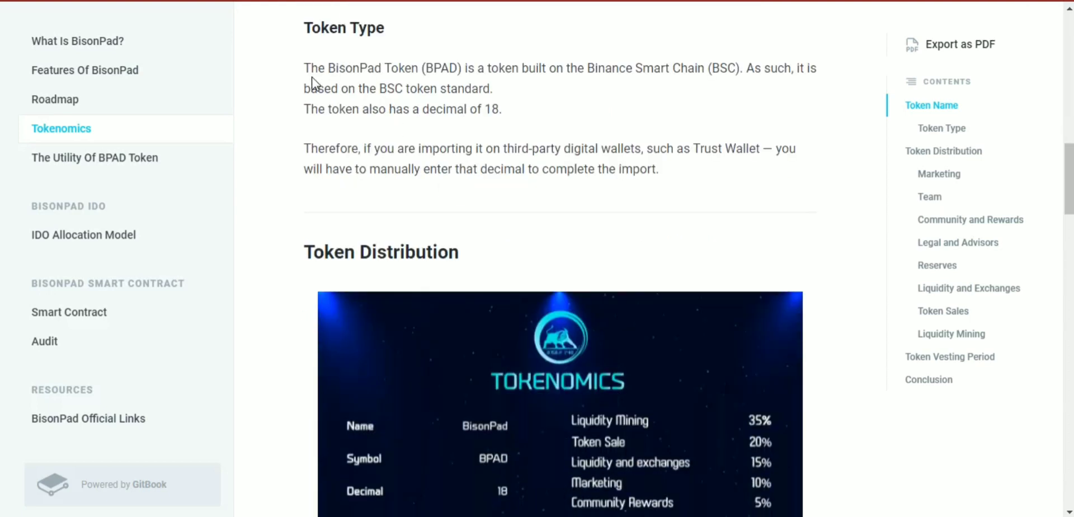
pyautogui.moveTo(483, 80)
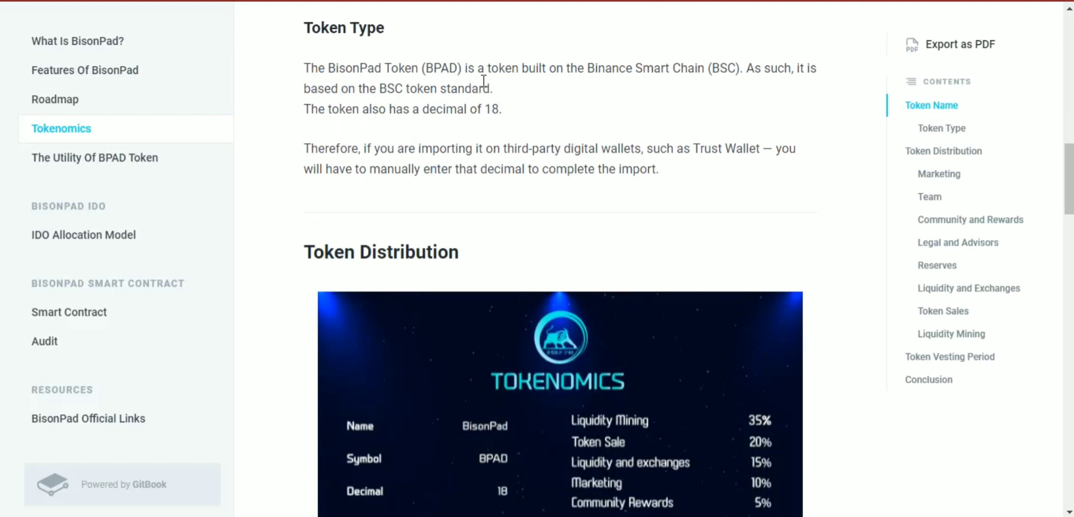
pyautogui.moveTo(624, 97)
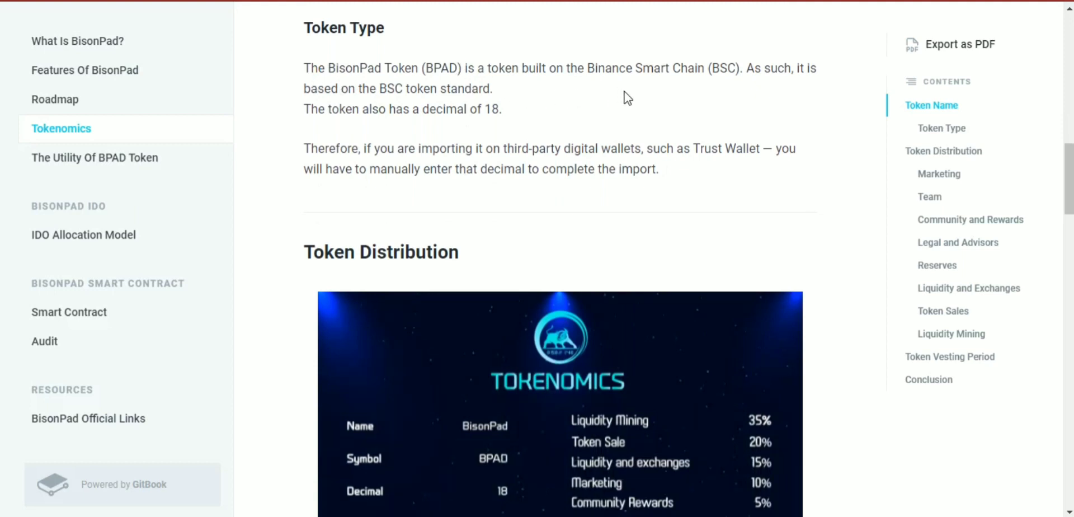
pyautogui.moveTo(450, 134)
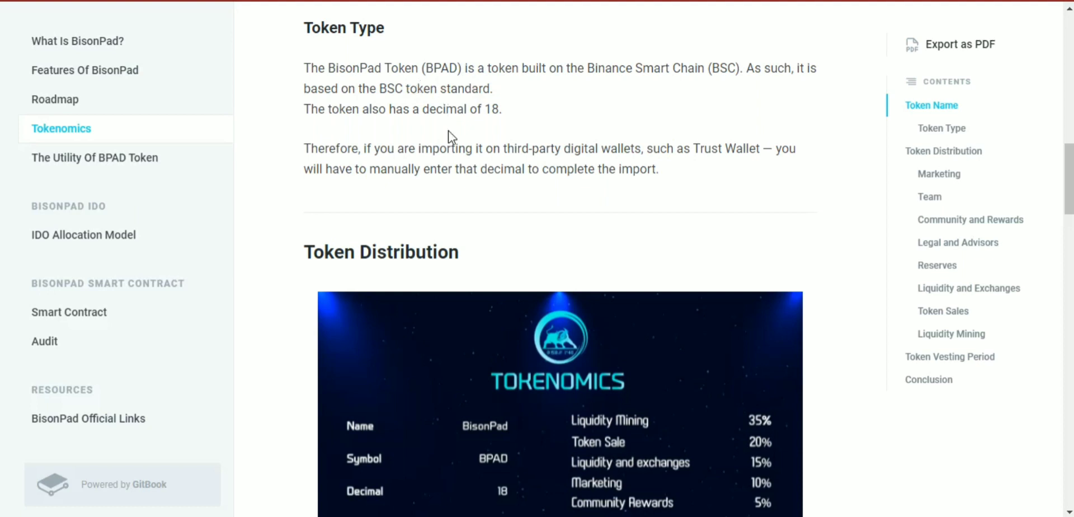
# - Scroll past the TOKENOMICS image to the Marketing 10%, Team 5% and Community and Rewards 5% sections
pyautogui.scroll(-3)
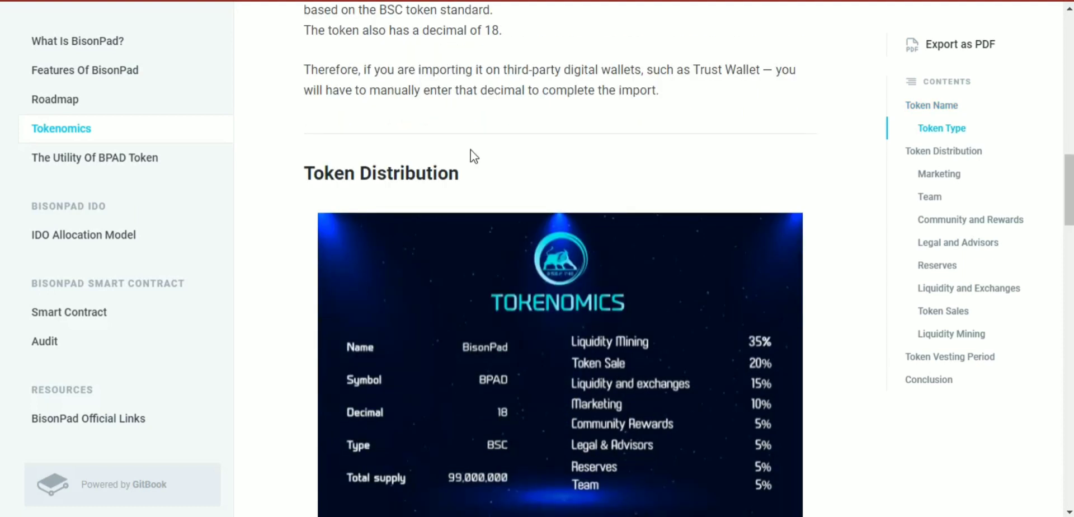
pyautogui.moveTo(435, 91)
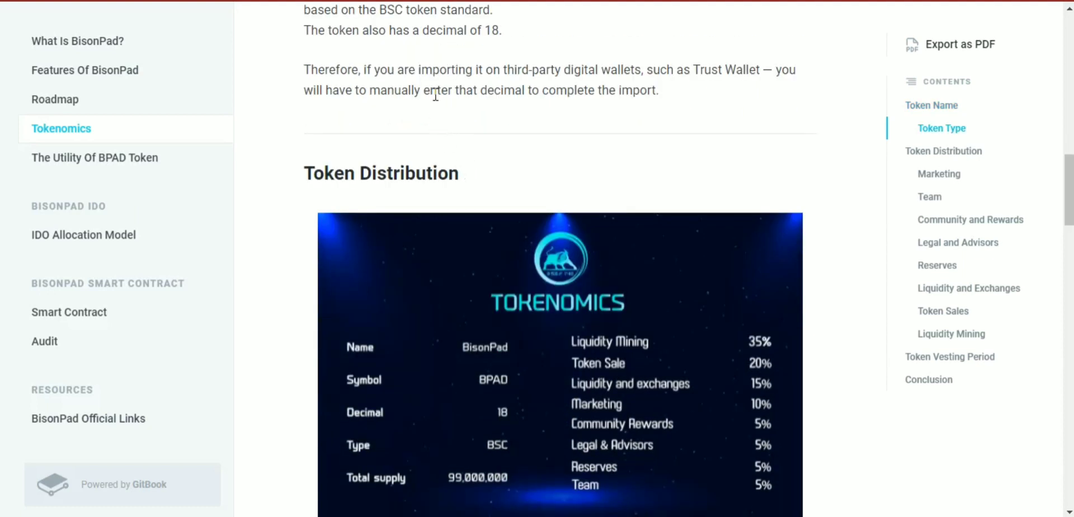
pyautogui.moveTo(667, 91)
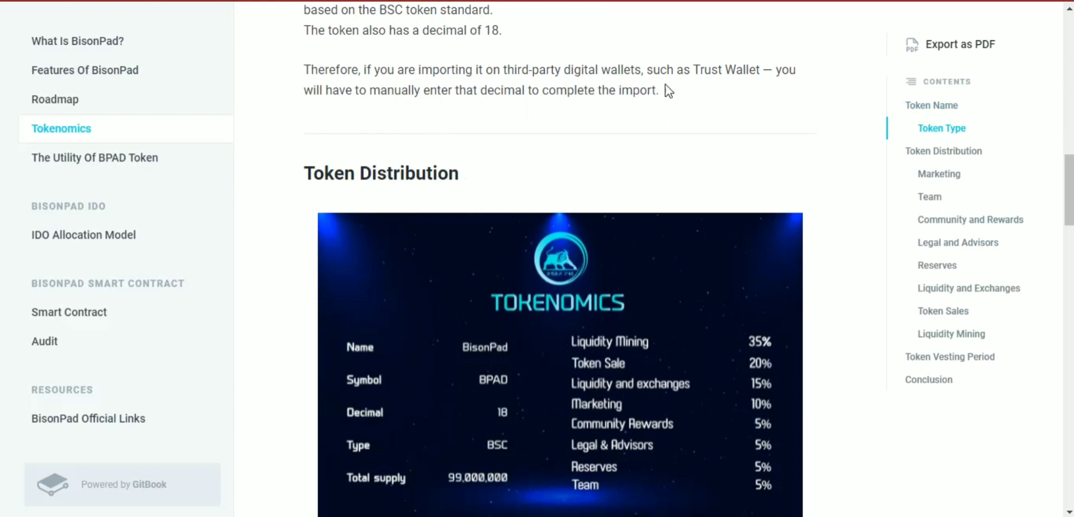
pyautogui.moveTo(416, 111)
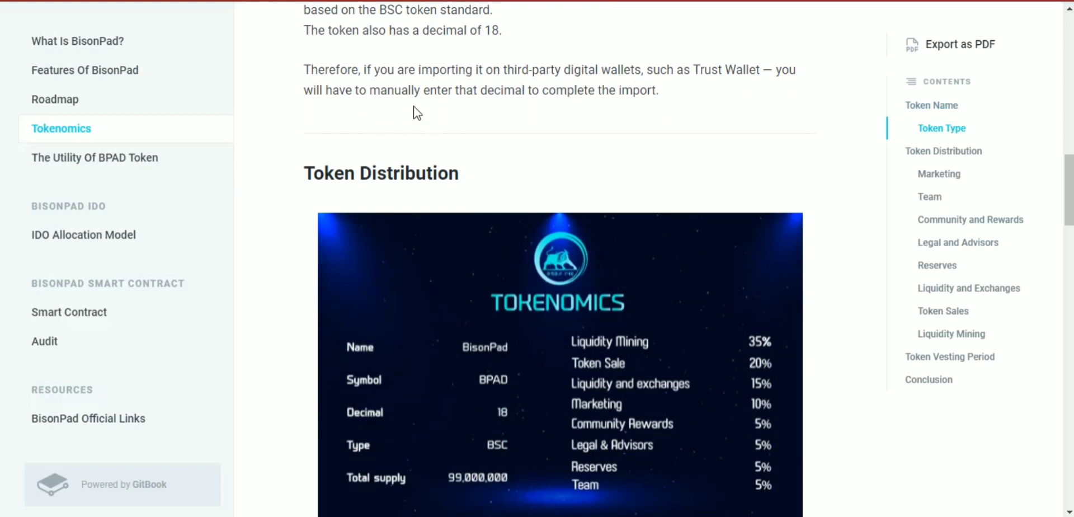
pyautogui.moveTo(499, 162)
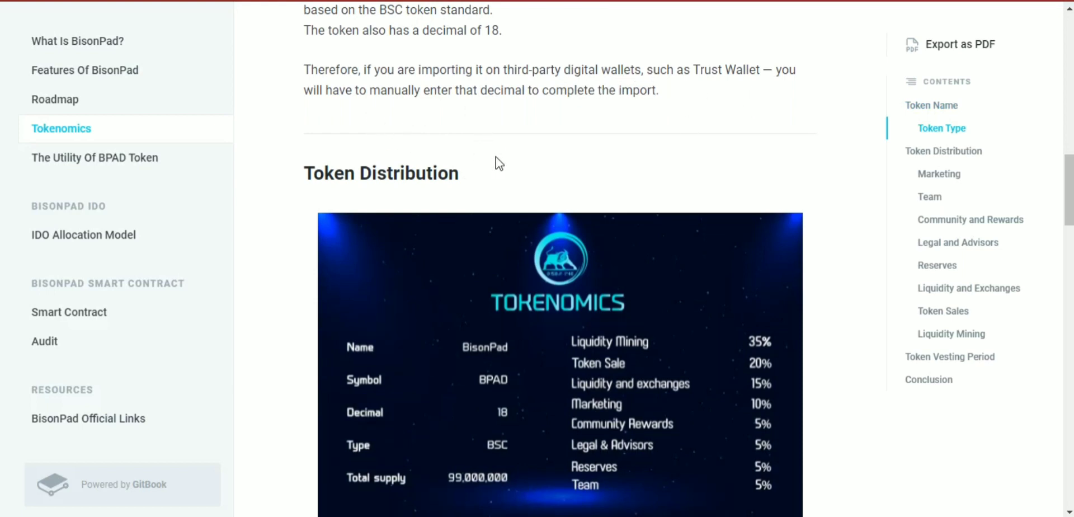
pyautogui.scroll(-3)
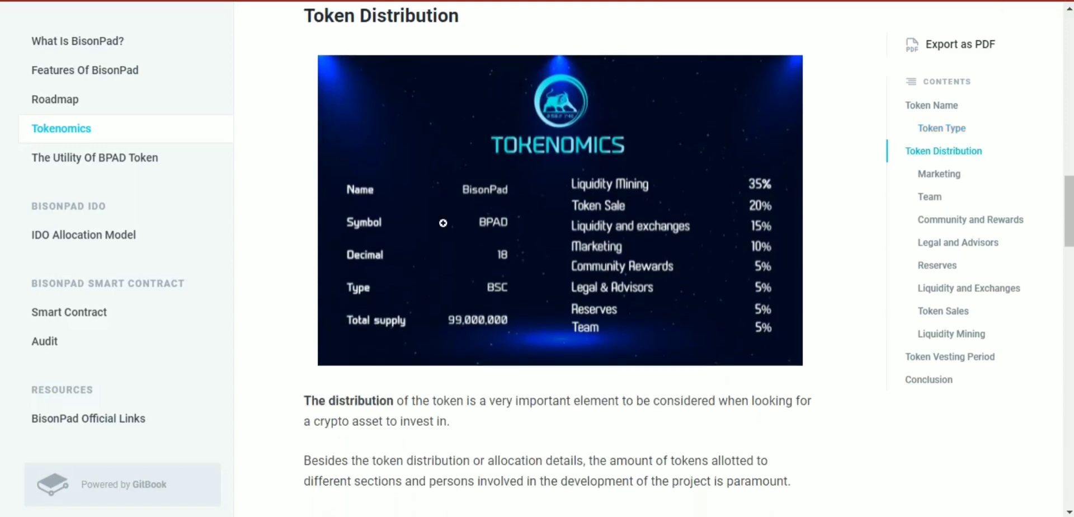
pyautogui.scroll(-3)
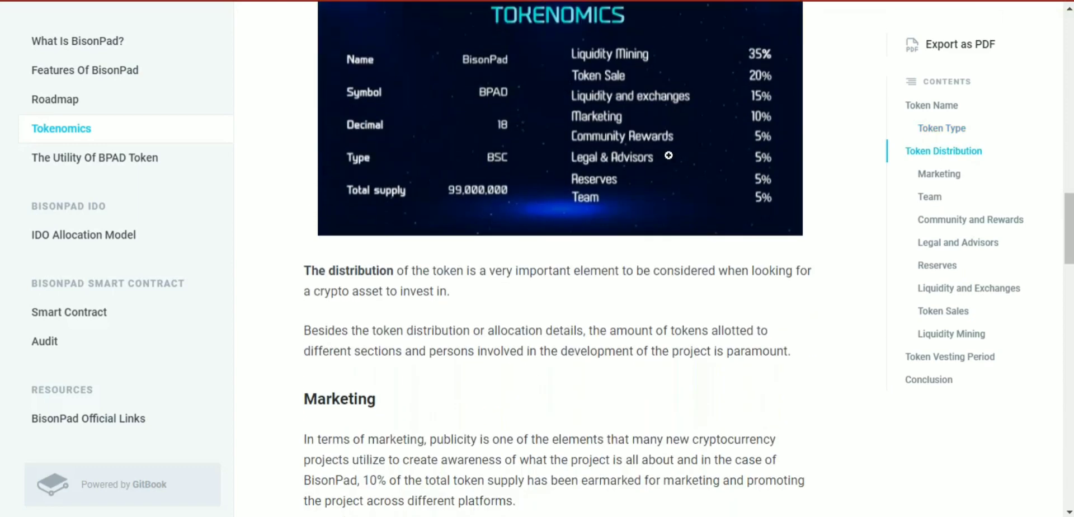
pyautogui.scroll(-3)
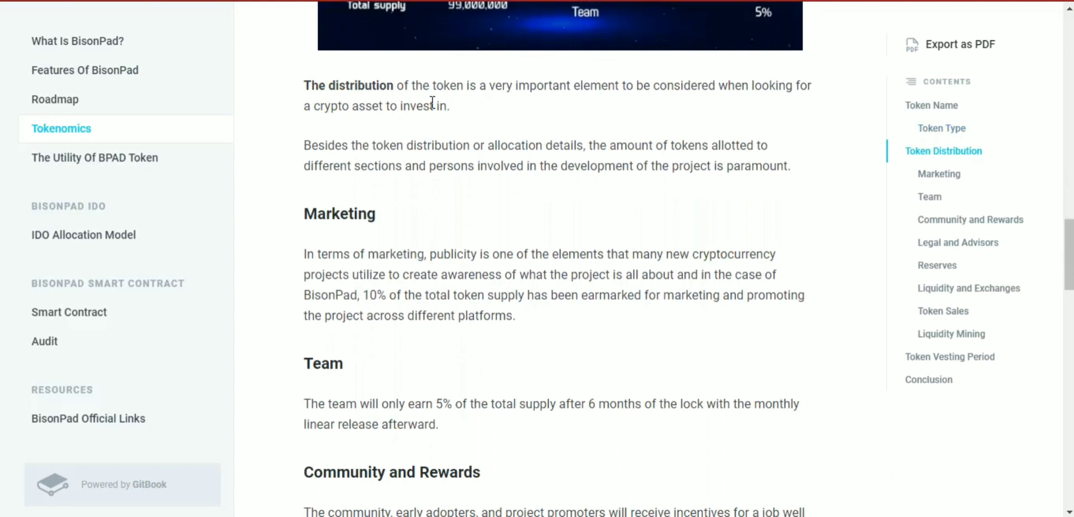
pyautogui.moveTo(672, 54)
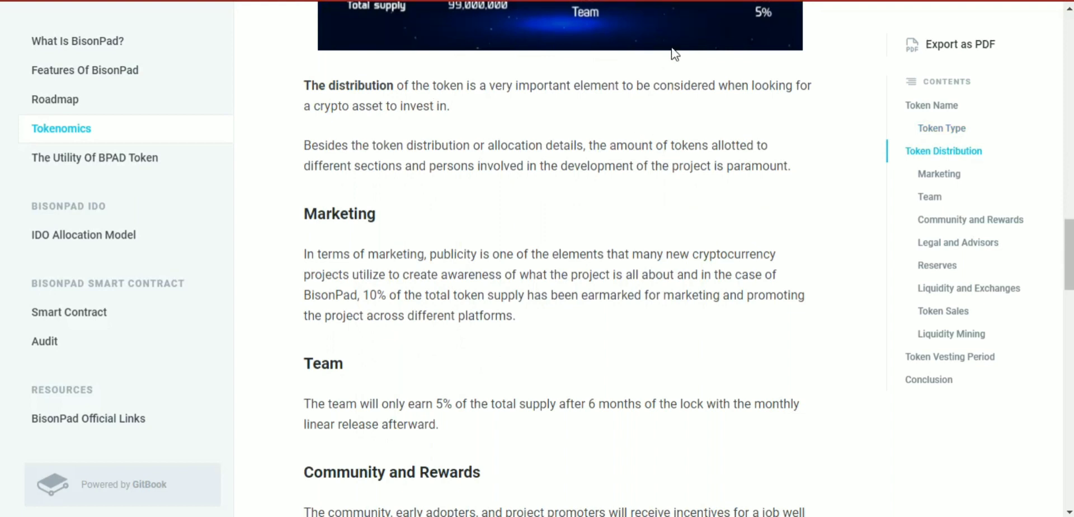
pyautogui.moveTo(443, 132)
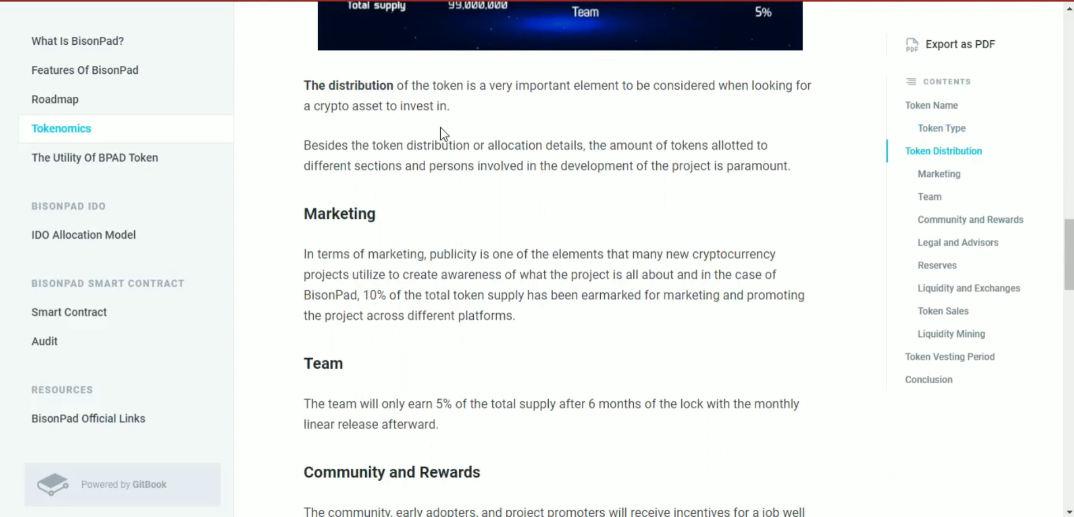
pyautogui.scroll(-3)
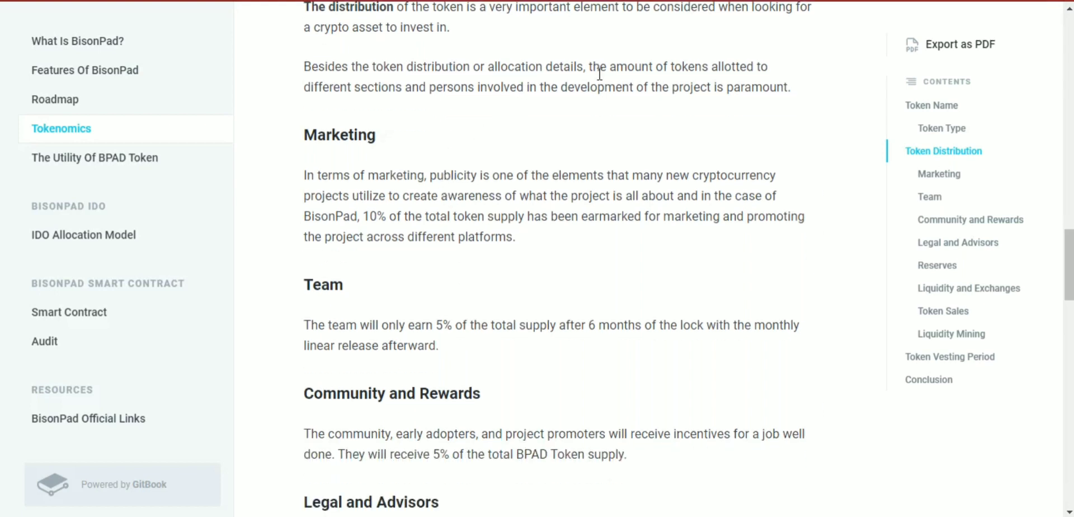
pyautogui.moveTo(368, 108)
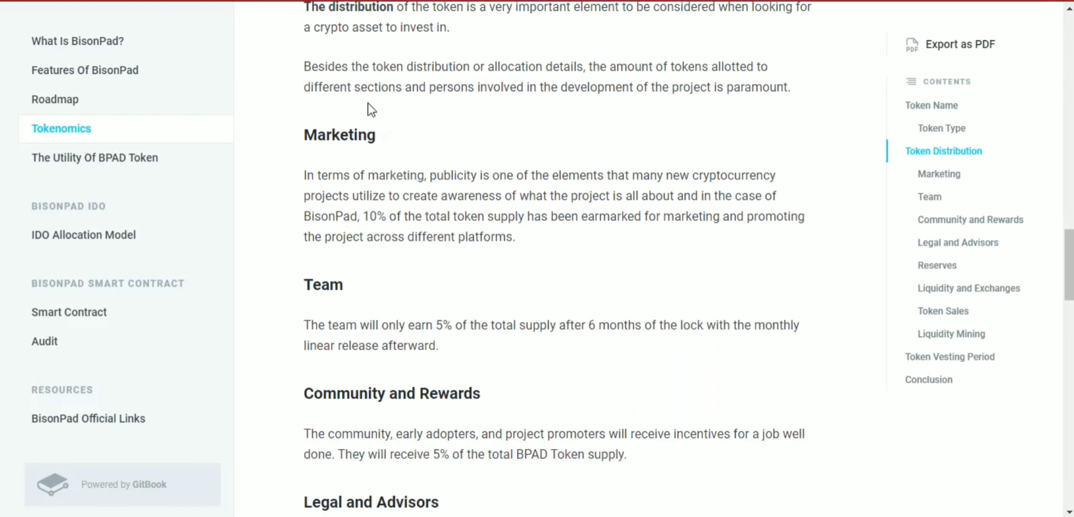
pyautogui.moveTo(443, 108)
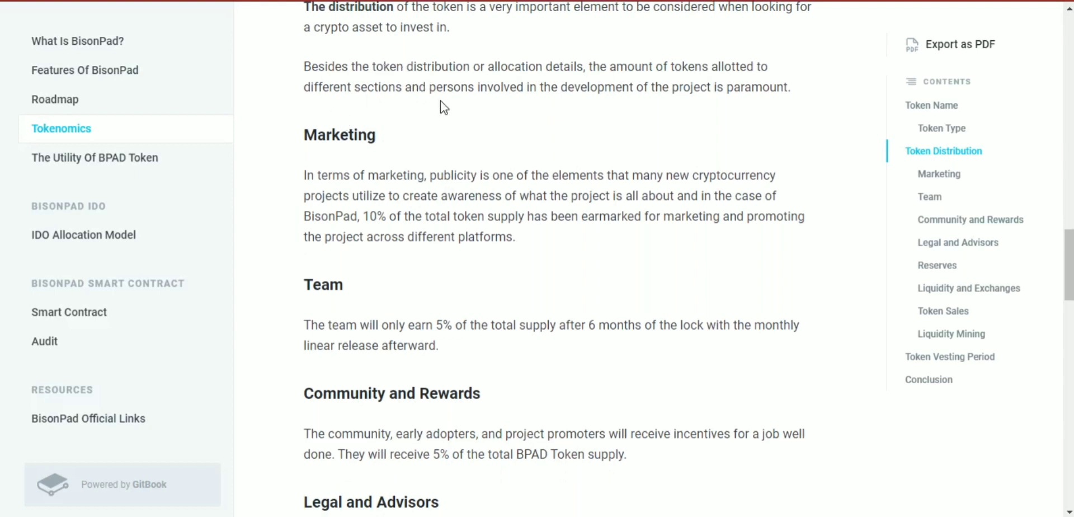
pyautogui.moveTo(615, 126)
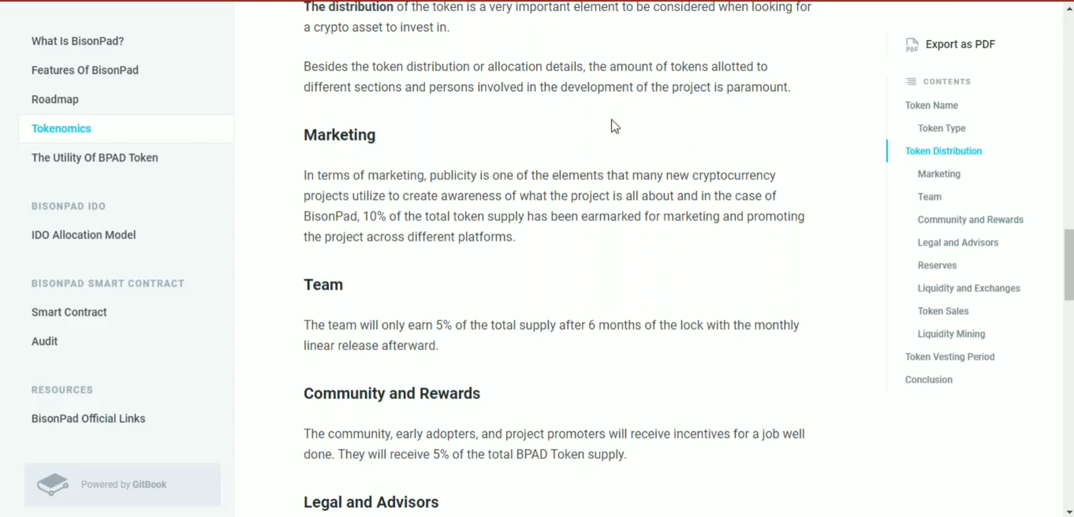
# - Highlight the Marketing sentence that 10% of the total token supply is earmarked for promotion on different platforms
pyautogui.scroll(-3)
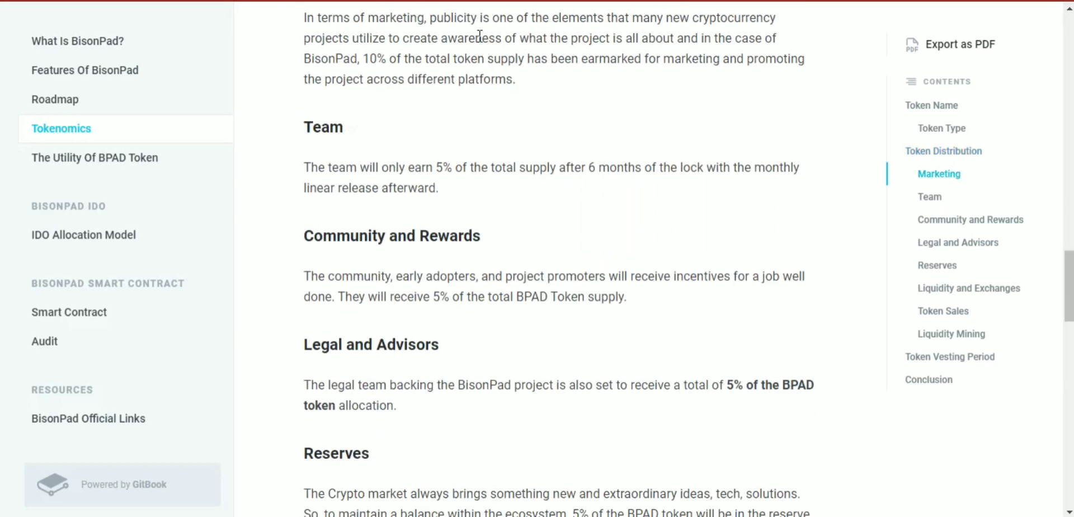
pyautogui.moveTo(480, 17); pyautogui.dragTo(759, 38)
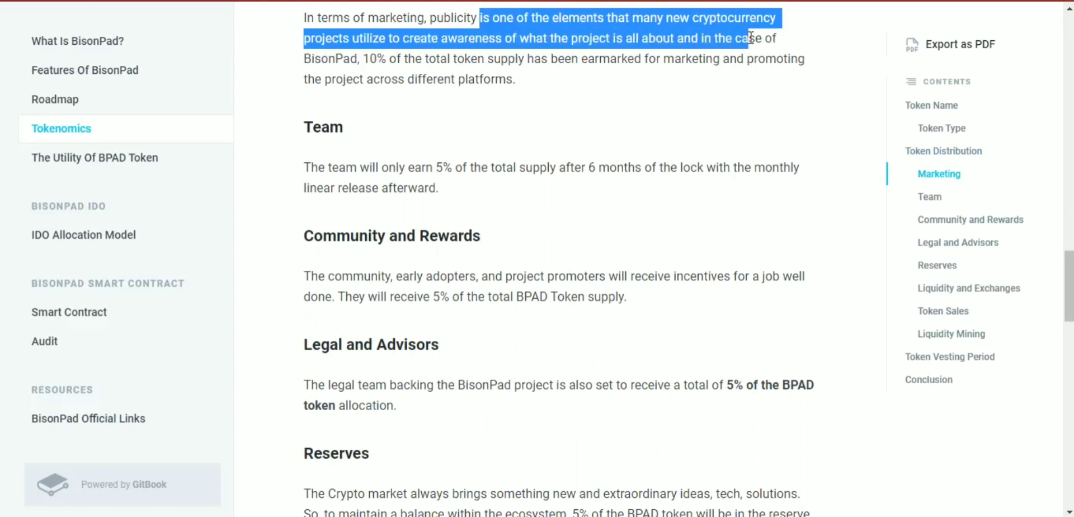
pyautogui.click(358, 60)
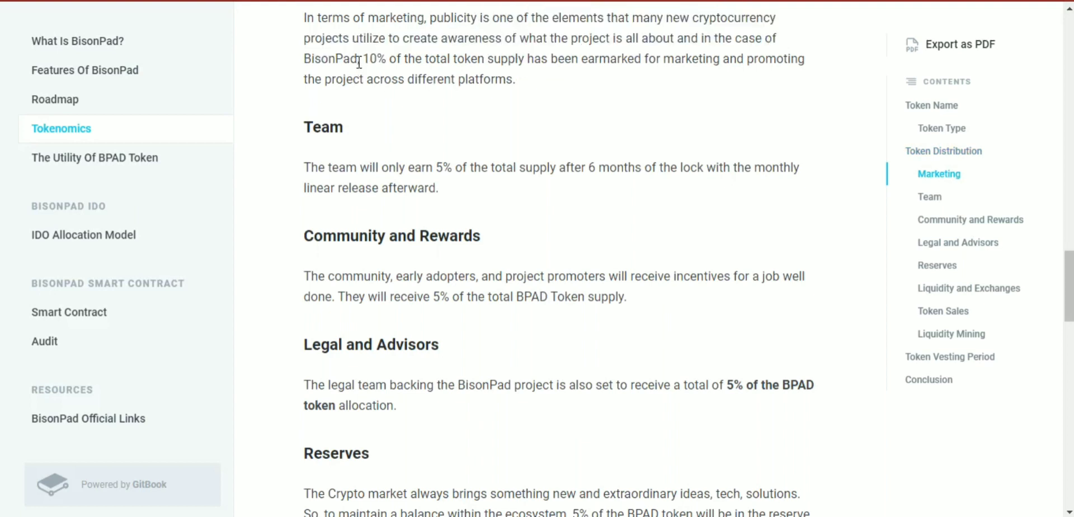
pyautogui.moveTo(362, 58); pyautogui.dragTo(594, 58)
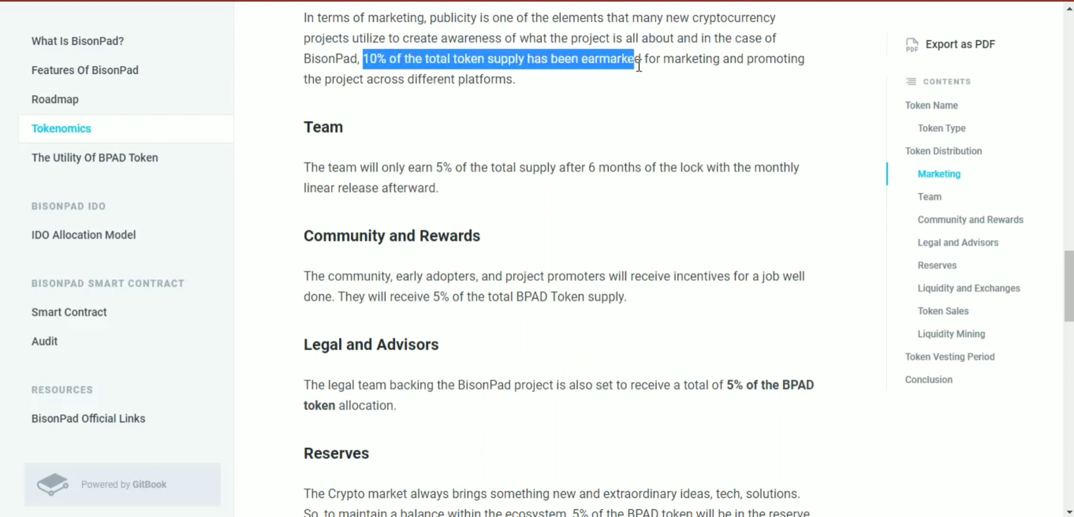
pyautogui.moveTo(635, 58); pyautogui.dragTo(506, 79)
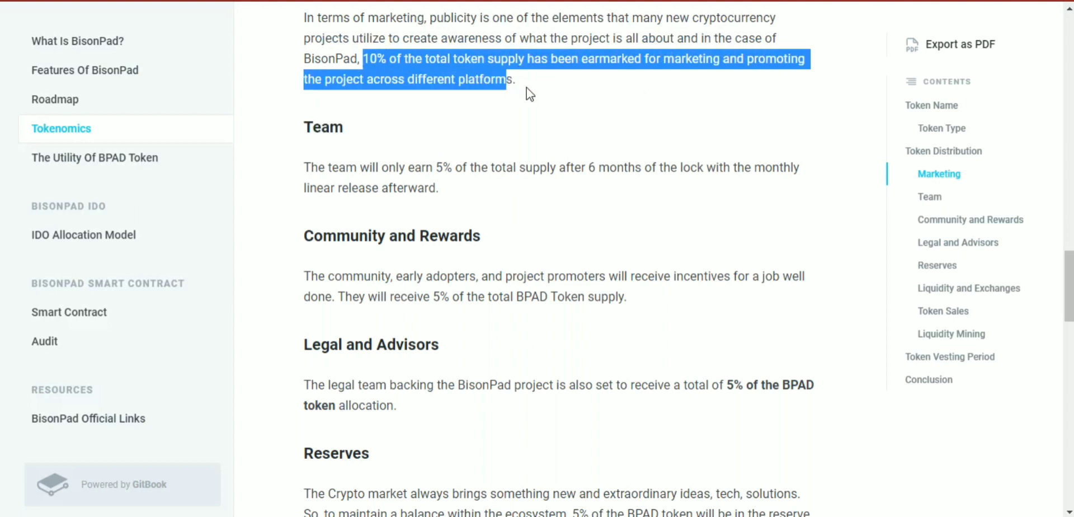
# - Scroll to the Legal and Advisors 5%, Reserves 5% and Liquidity and Exchanges 15% sections
pyautogui.scroll(-3)
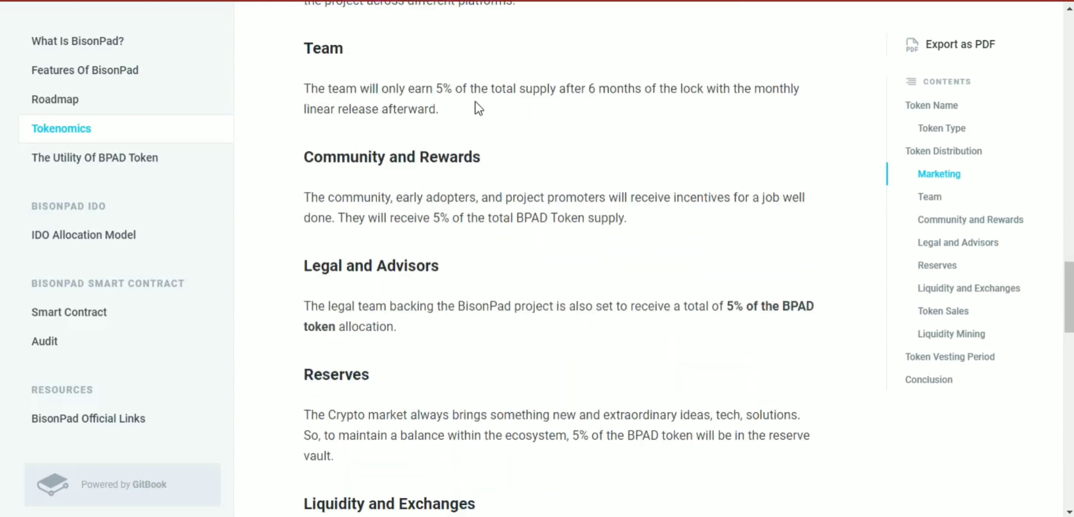
pyautogui.moveTo(592, 104)
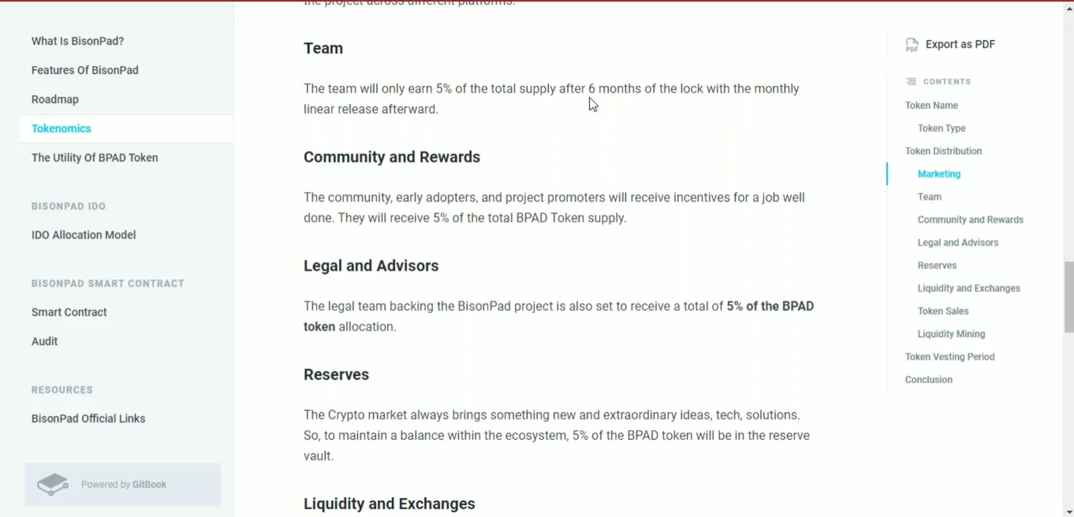
pyautogui.moveTo(739, 112)
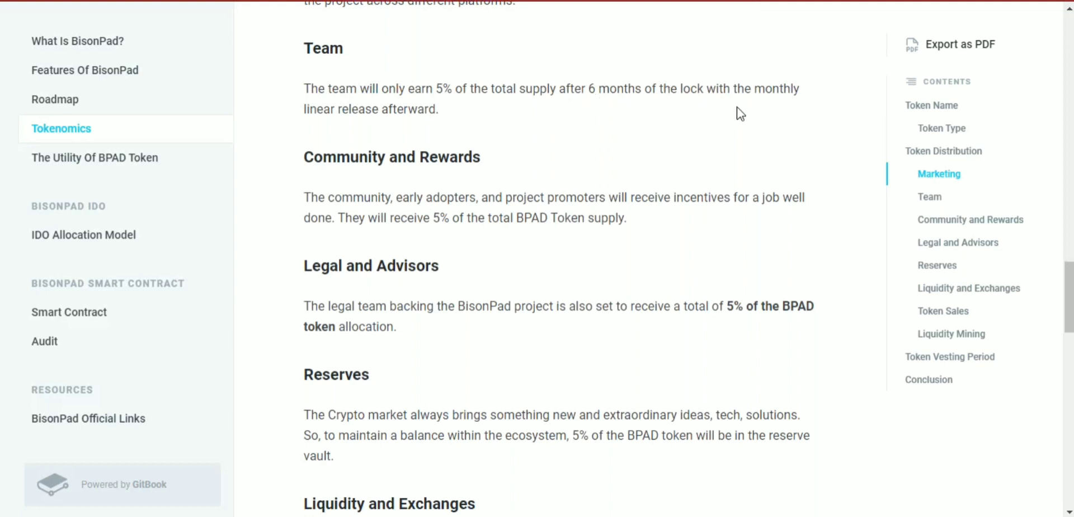
pyautogui.scroll(-3)
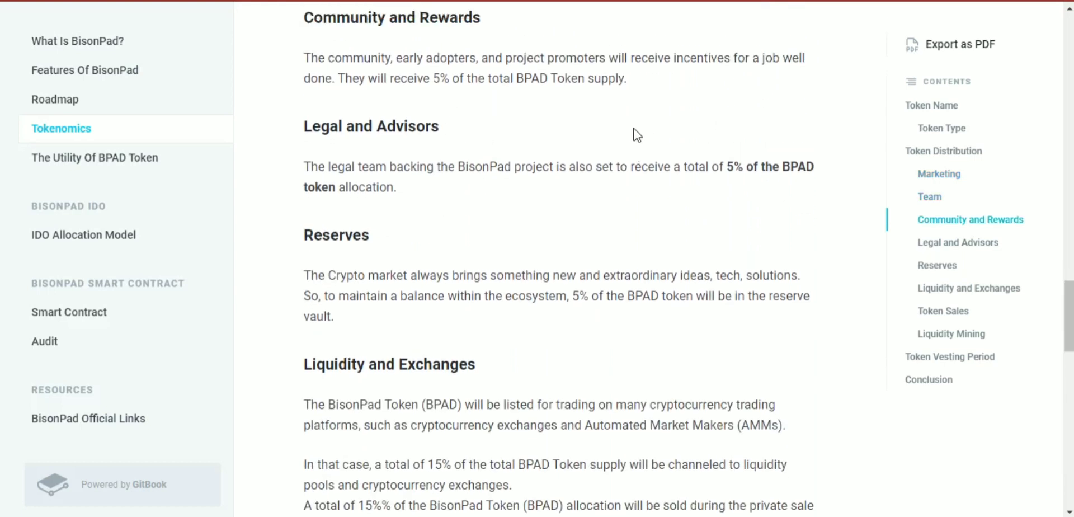
pyautogui.scroll(-3)
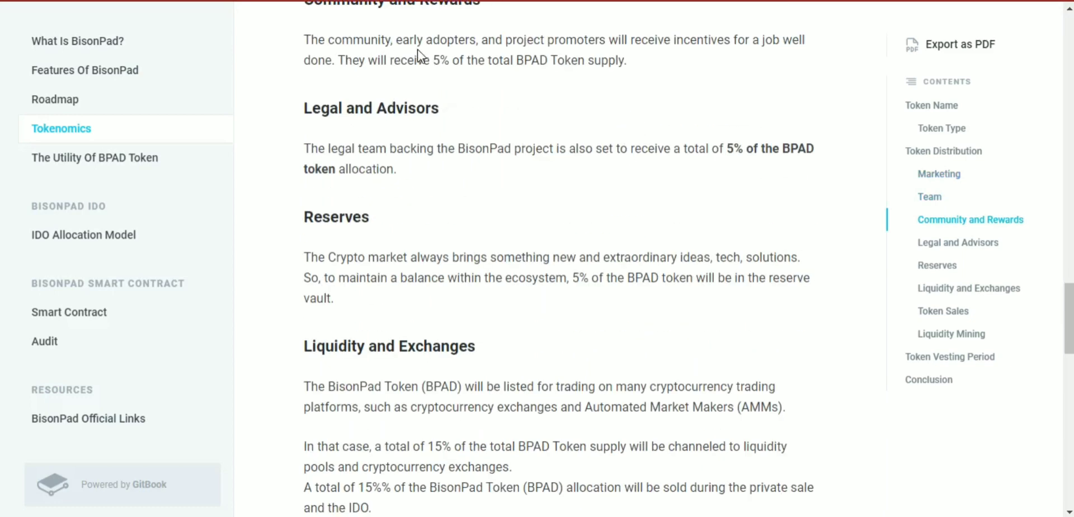
pyautogui.moveTo(580, 27)
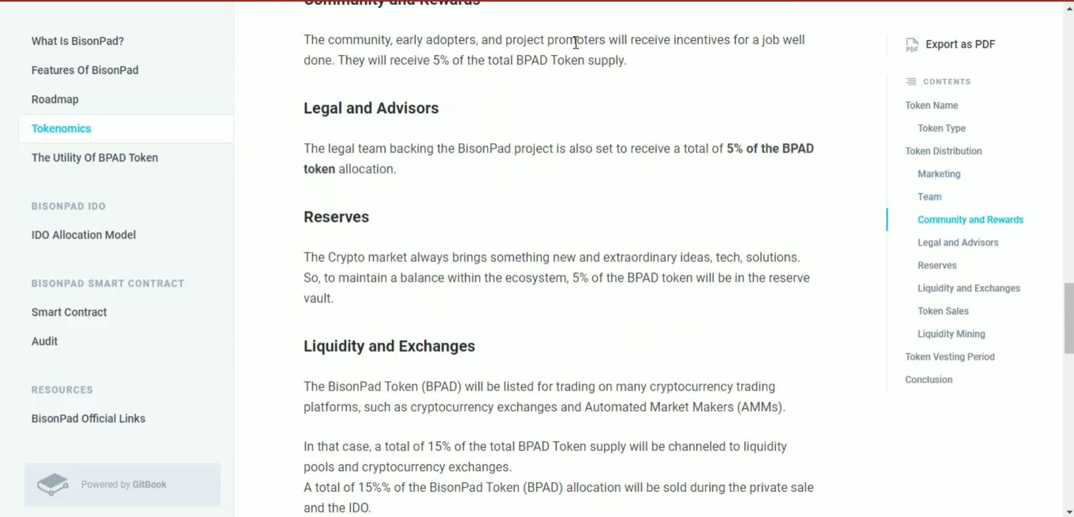
pyautogui.moveTo(697, 96)
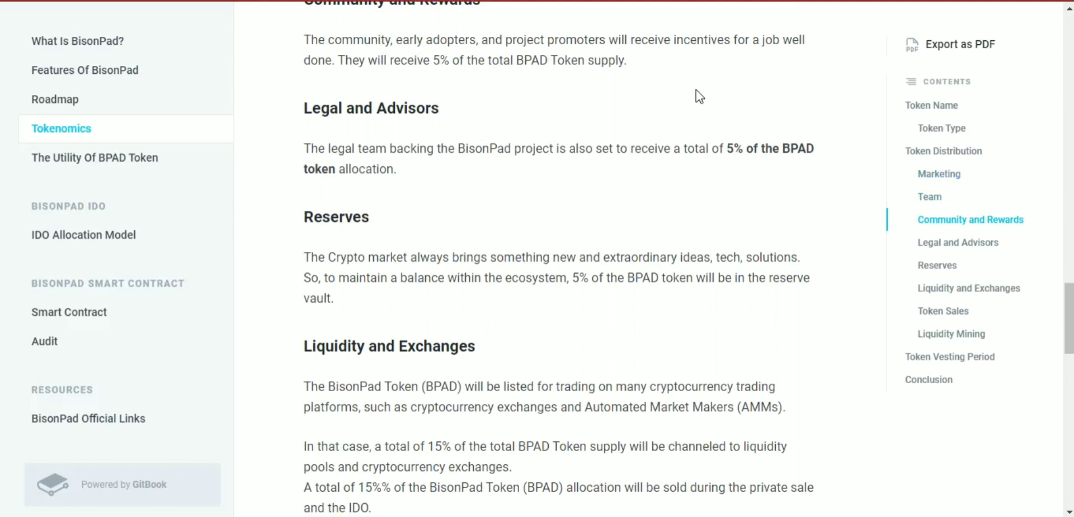
pyautogui.moveTo(463, 77)
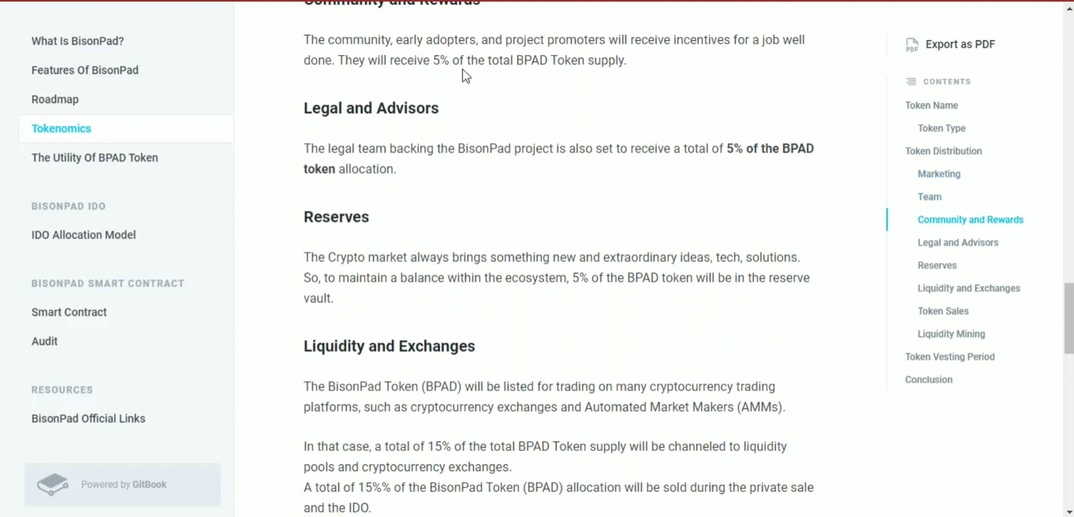
pyautogui.scroll(-3)
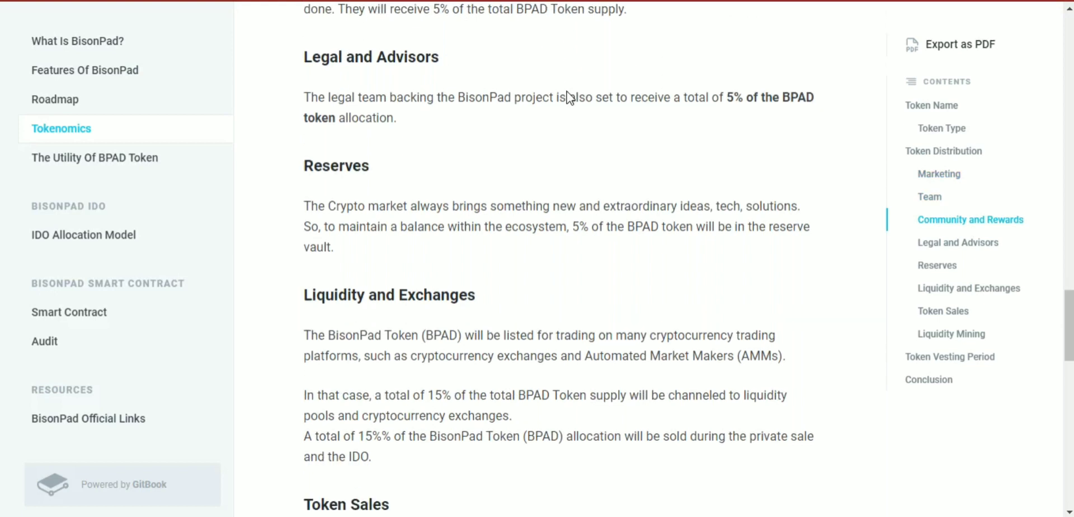
pyautogui.scroll(-3)
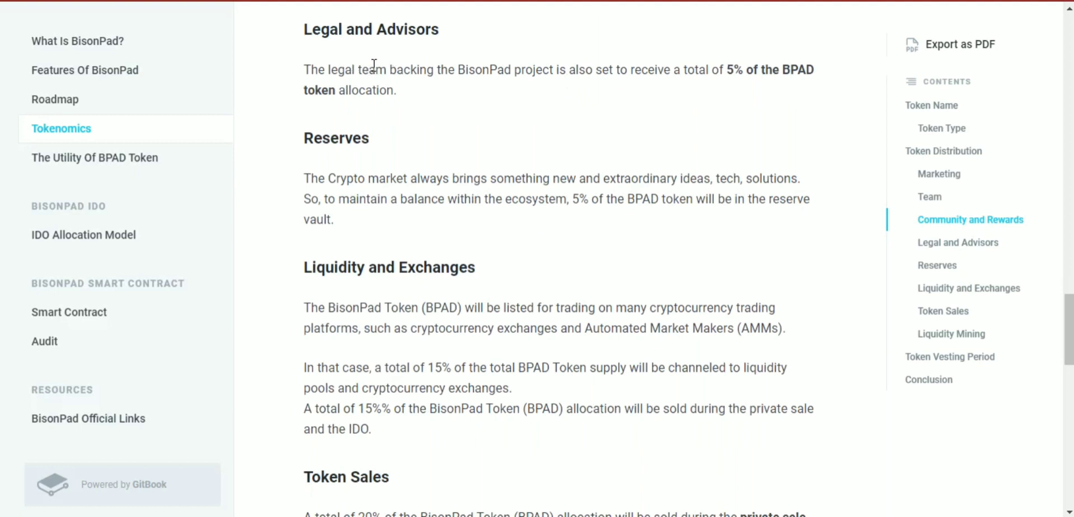
pyautogui.moveTo(634, 108)
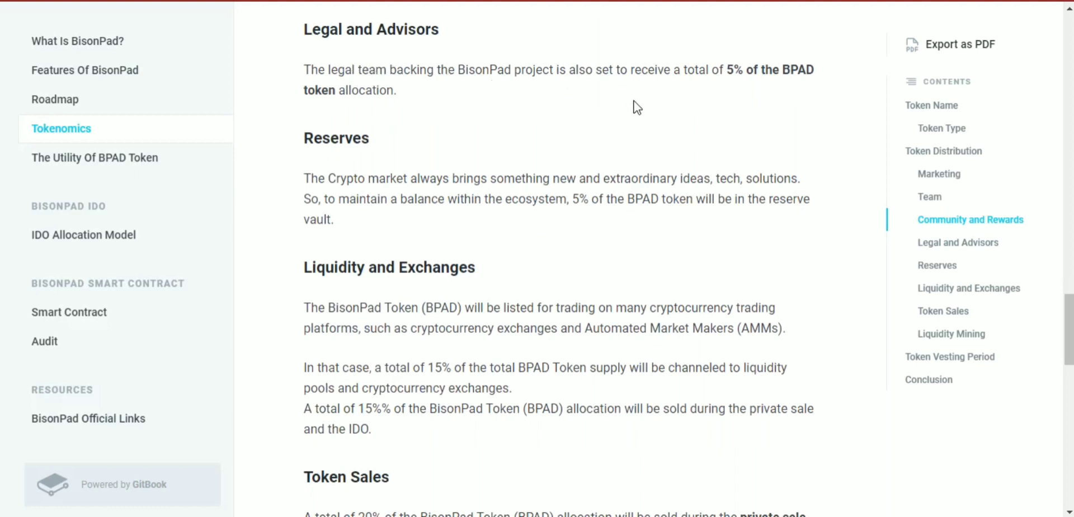
pyautogui.moveTo(635, 123)
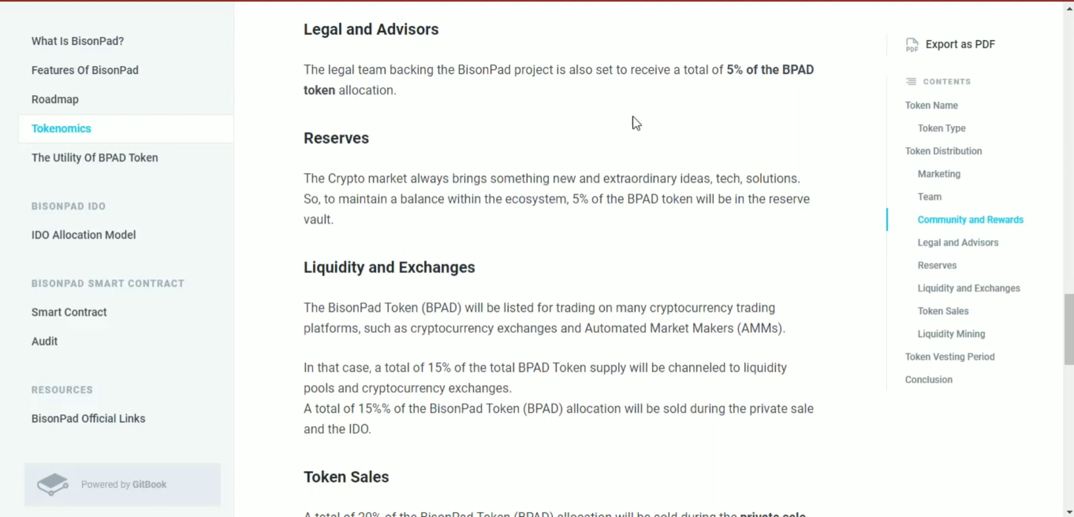
# - Scroll to the Token Sales 20%, Liquidity Mining 35% and Token Vesting Period sections
pyautogui.scroll(-3)
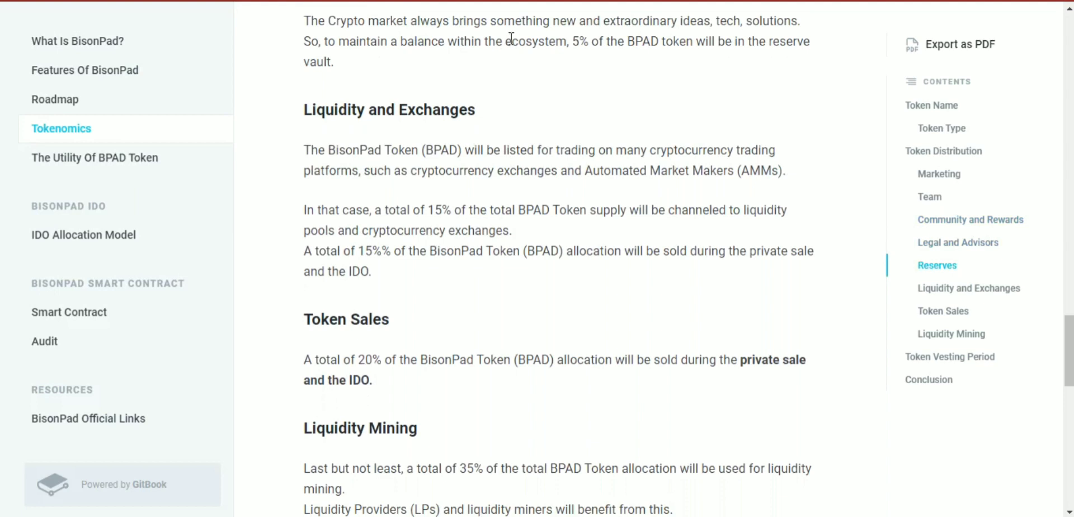
pyautogui.moveTo(613, 44)
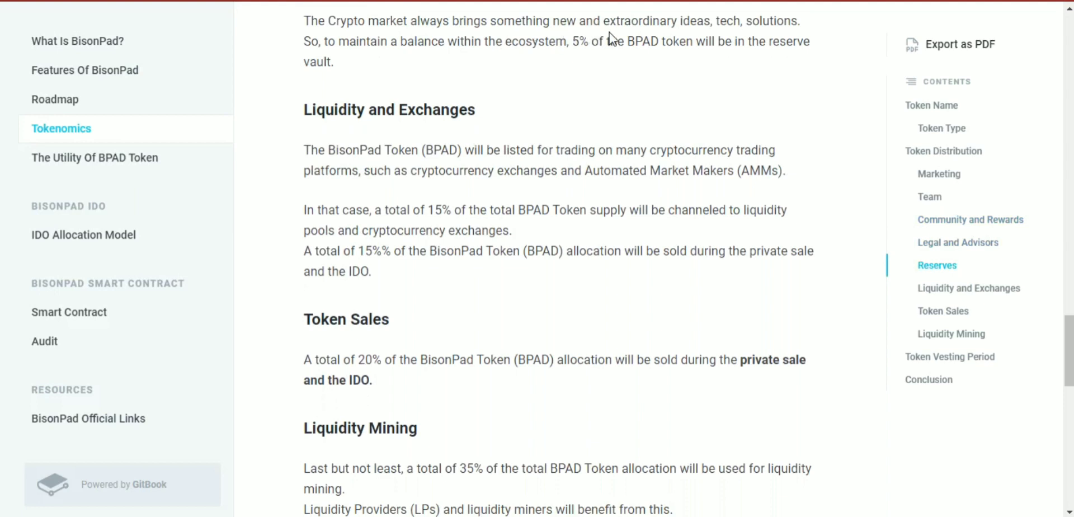
pyautogui.moveTo(488, 58)
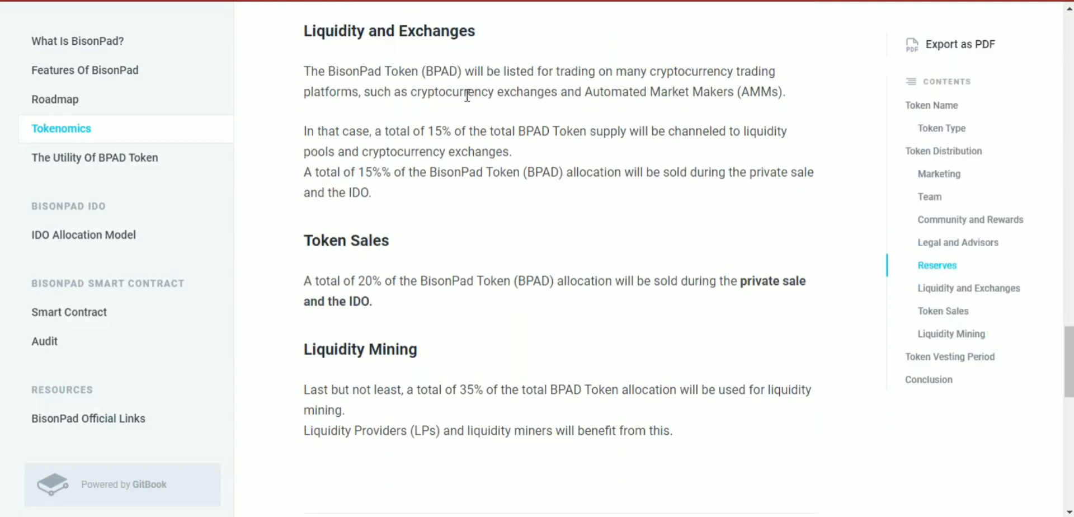
pyautogui.moveTo(337, 89)
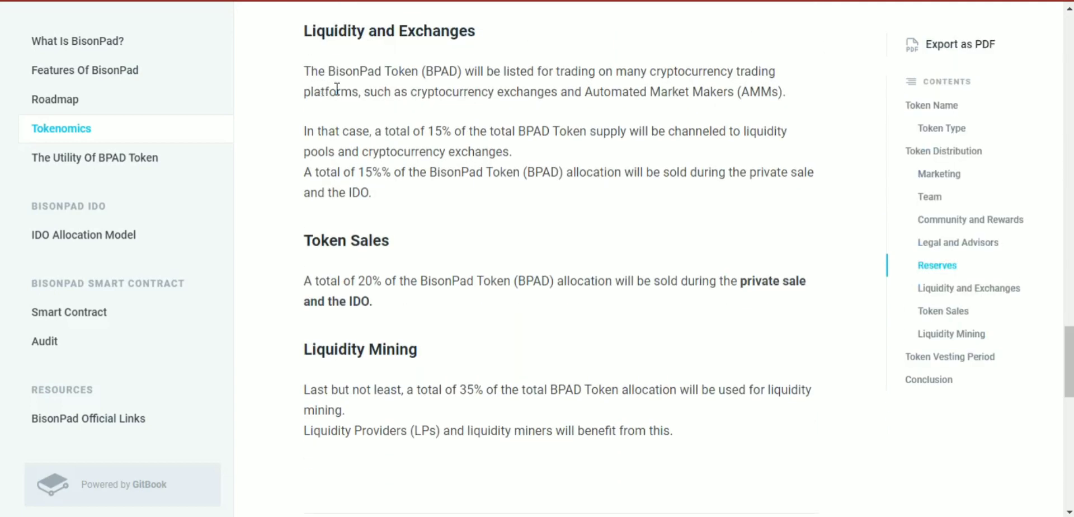
pyautogui.moveTo(680, 71)
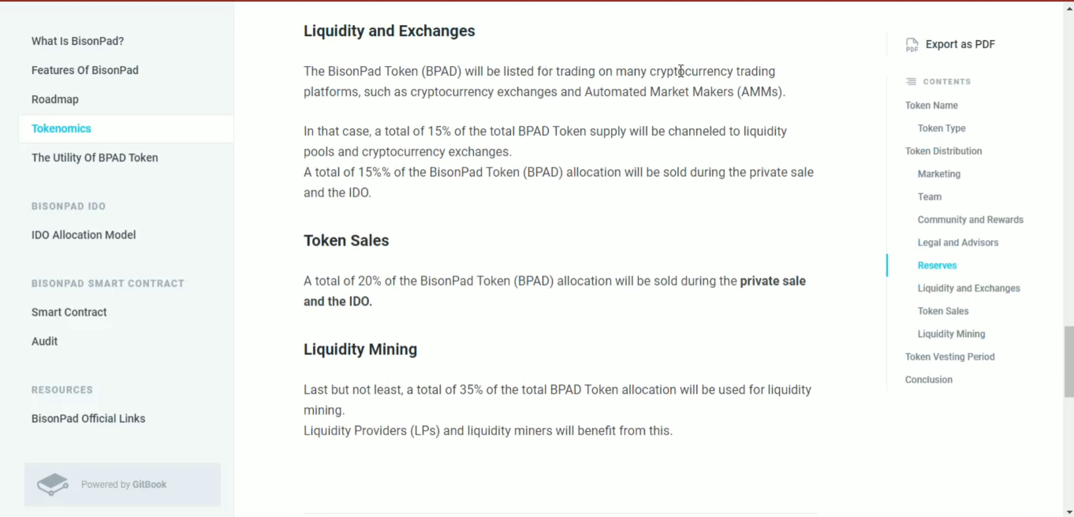
pyautogui.moveTo(522, 93)
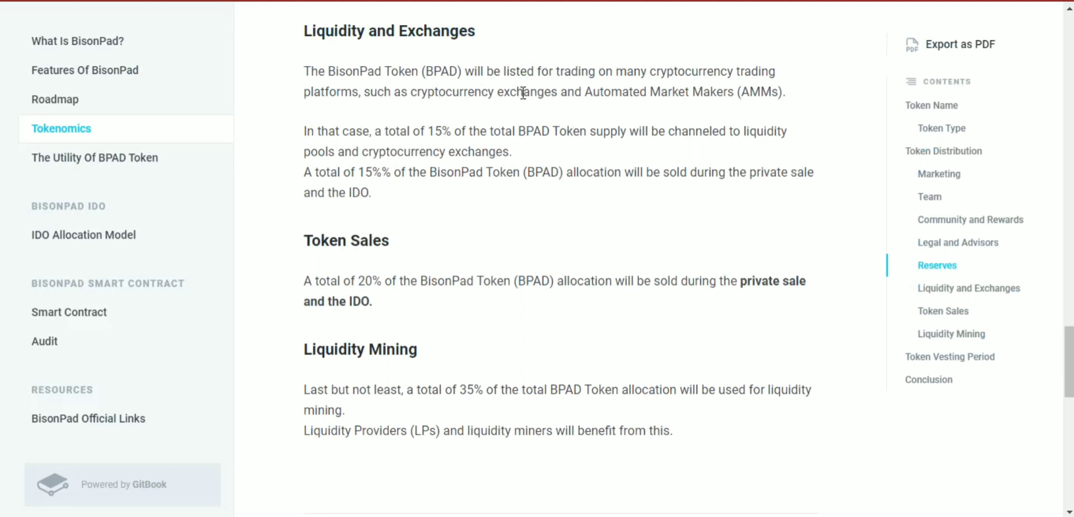
pyautogui.scroll(-3)
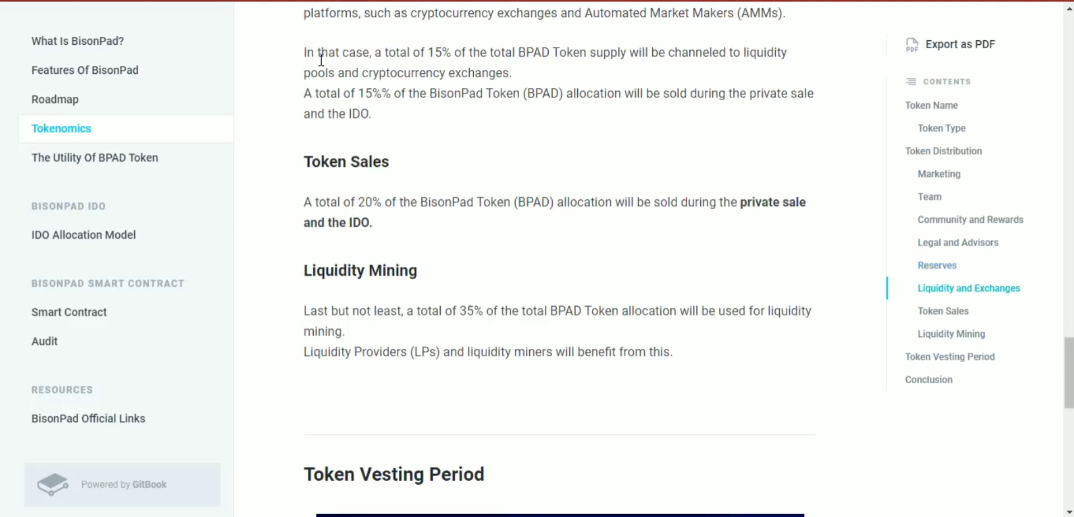
pyautogui.moveTo(582, 68)
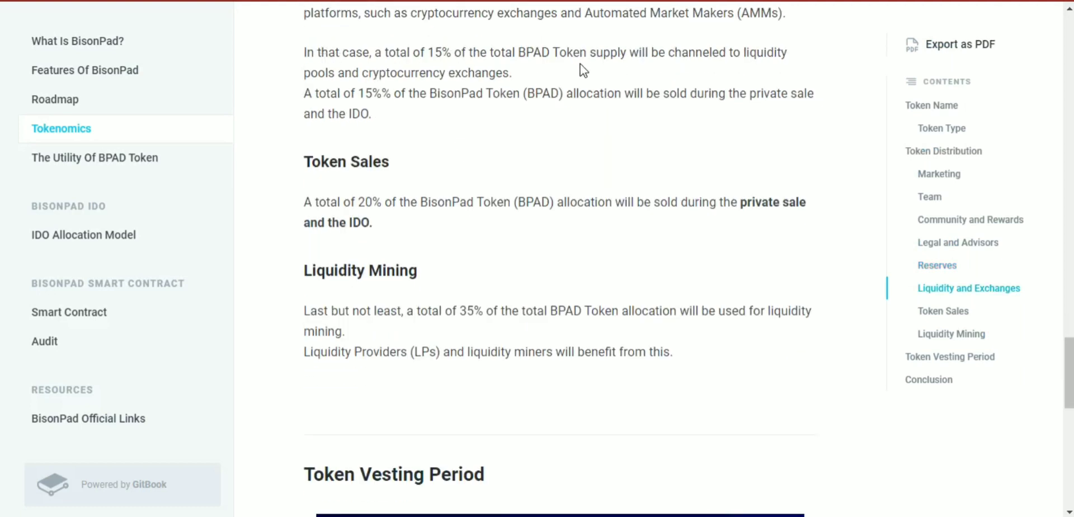
pyautogui.moveTo(458, 71)
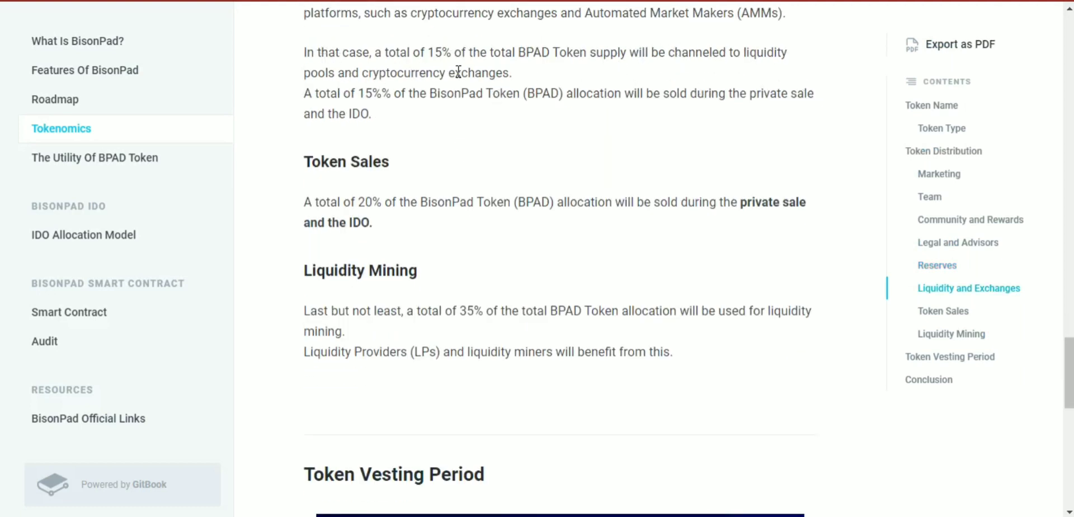
pyautogui.scroll(-3)
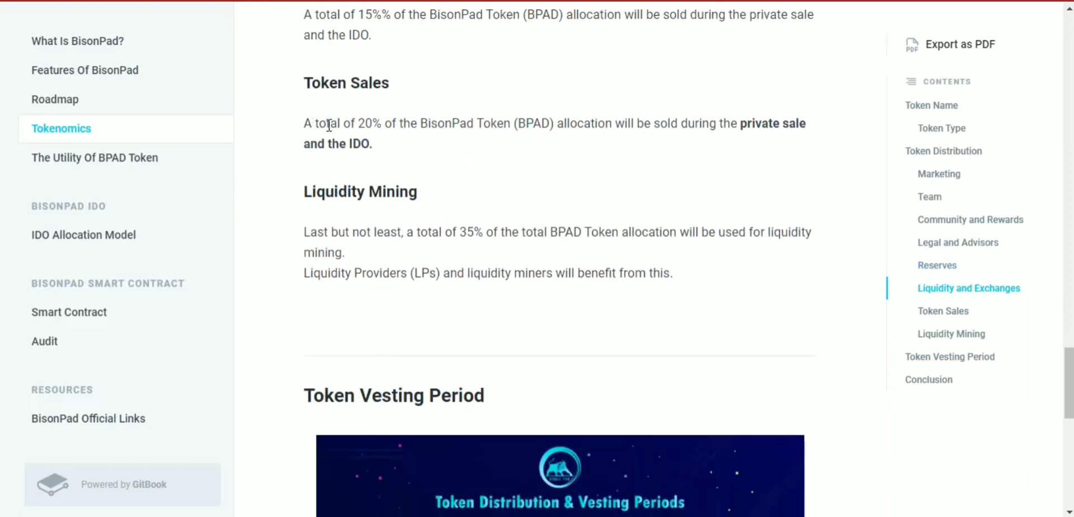
pyautogui.moveTo(600, 149)
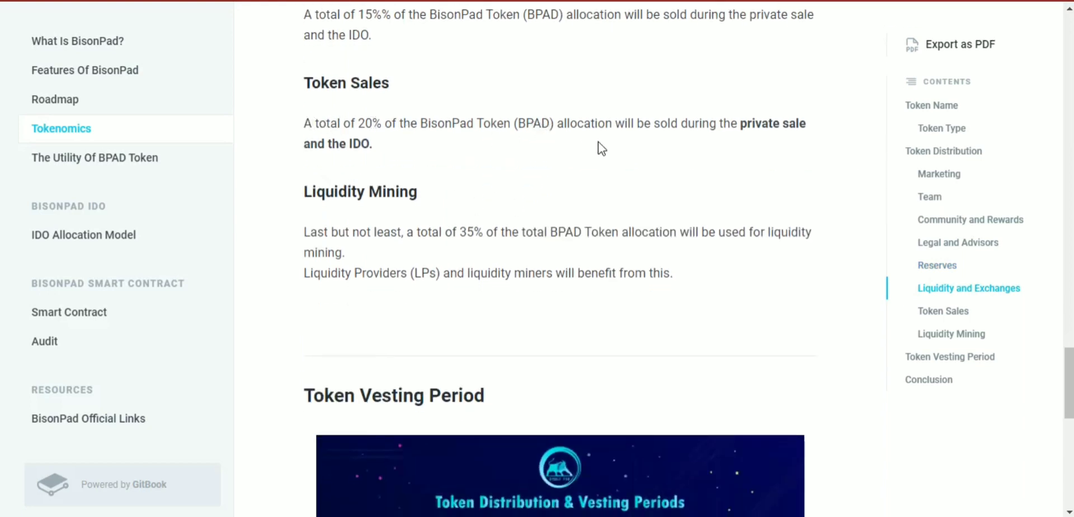
# - Scroll to the Token Distribution & Vesting Periods table and the Conclusion at the page bottom
pyautogui.scroll(-3)
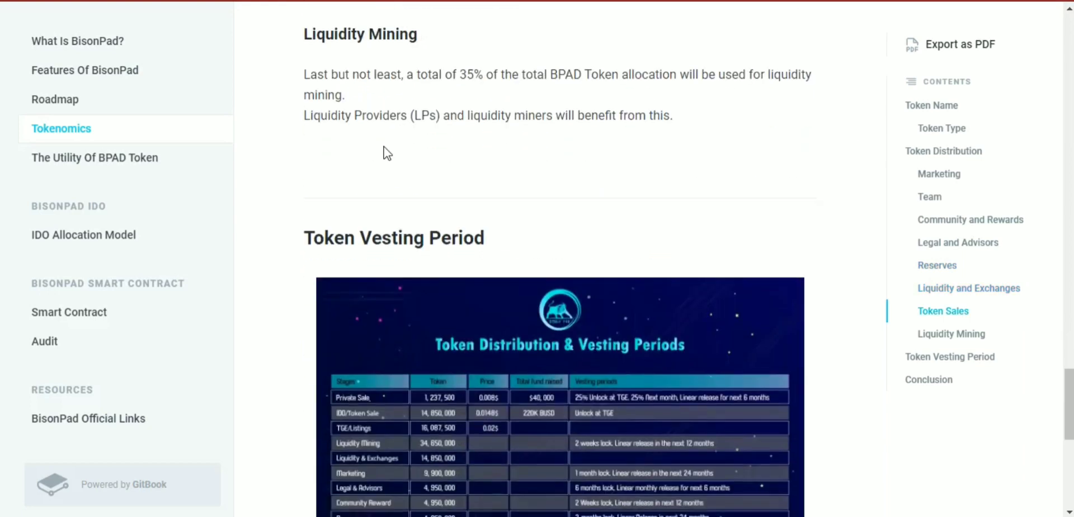
pyautogui.moveTo(302, 77)
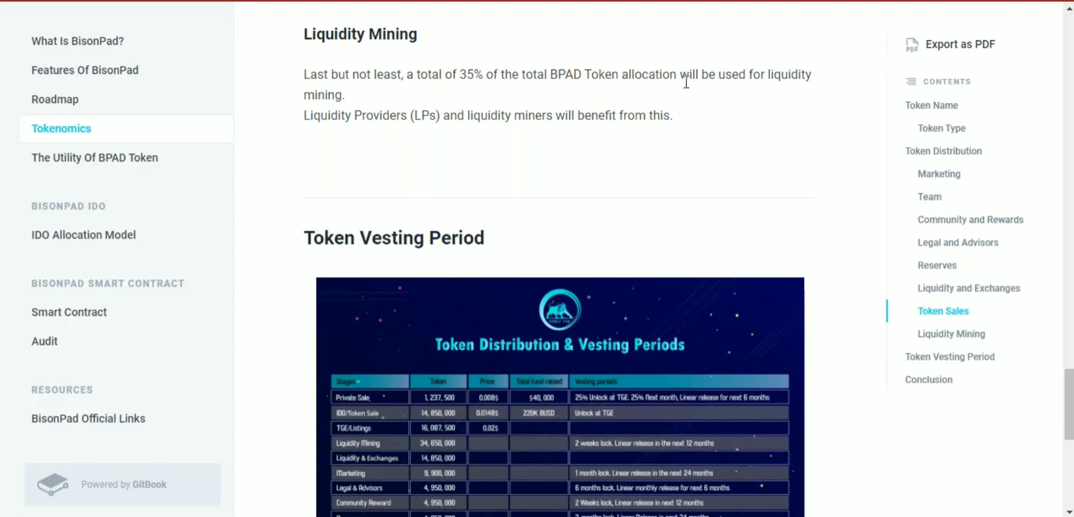
pyautogui.scroll(-3)
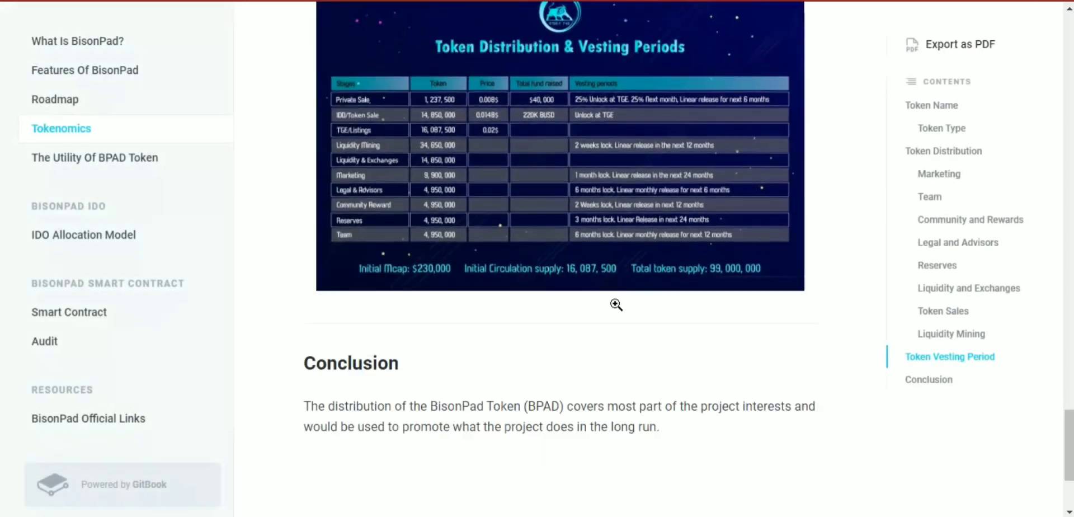
pyautogui.scroll(-3)
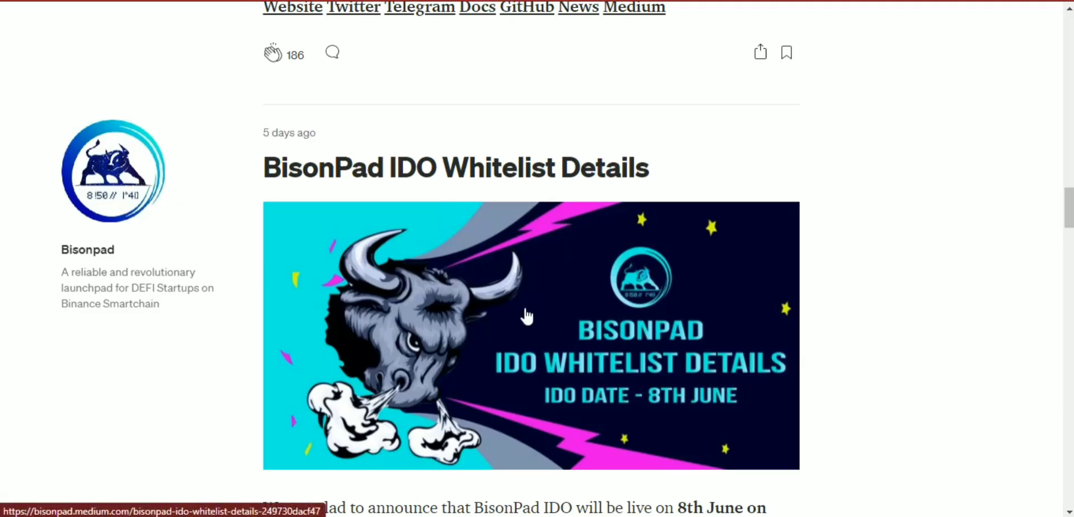
# - Scroll past the IDO Whitelist Details post and back up to The First BisonPad CommDrop Is Now Live post
pyautogui.scroll(-3)
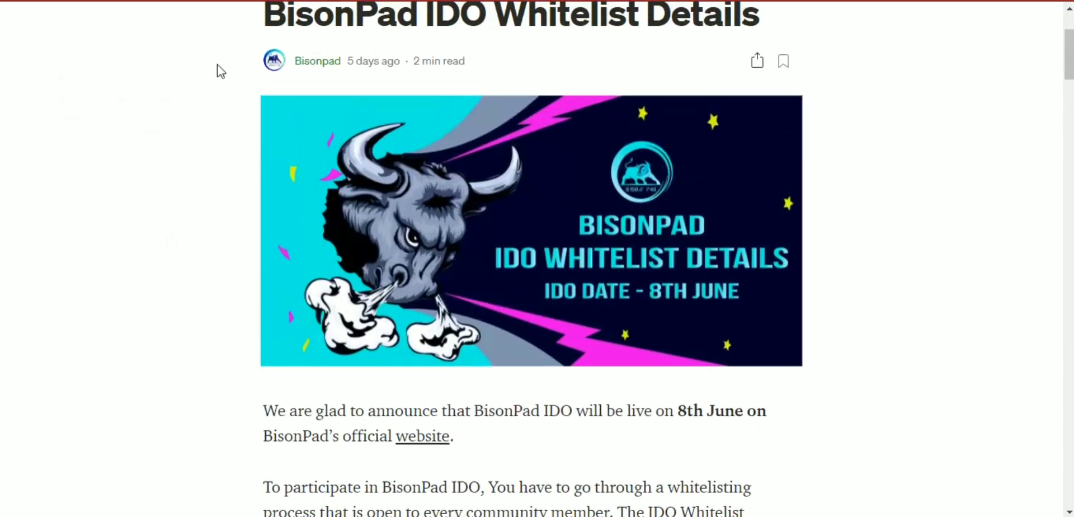
pyautogui.scroll(3)
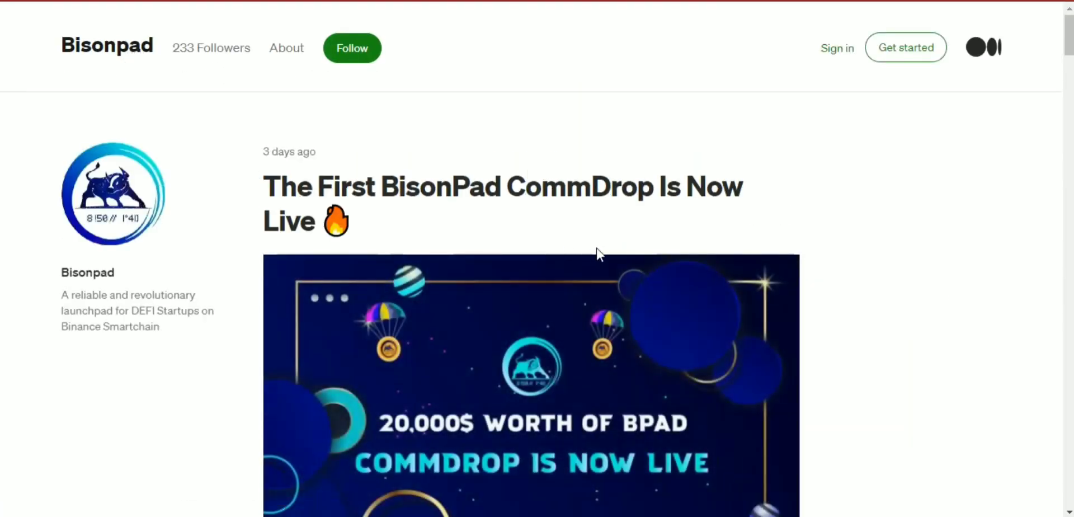
pyautogui.moveTo(646, 268)
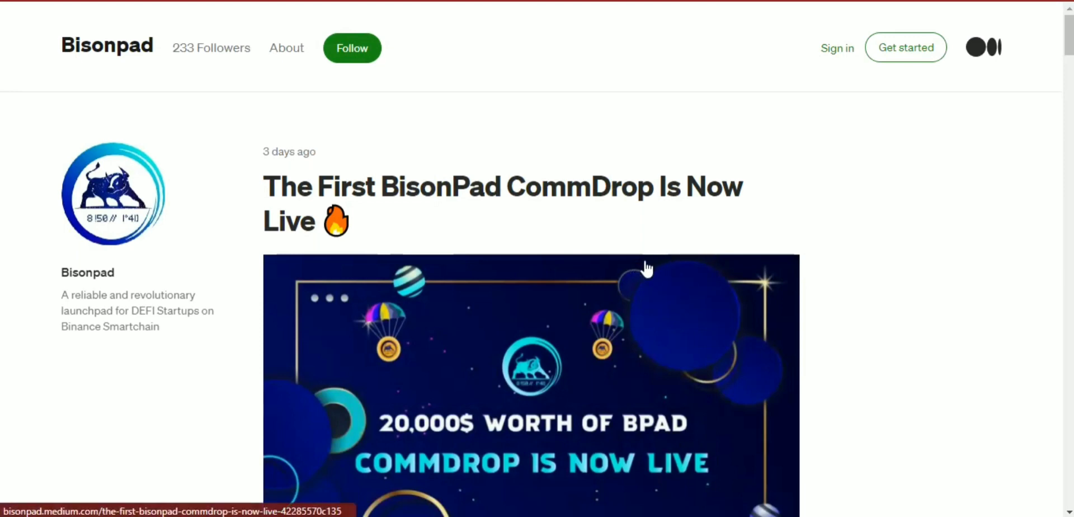